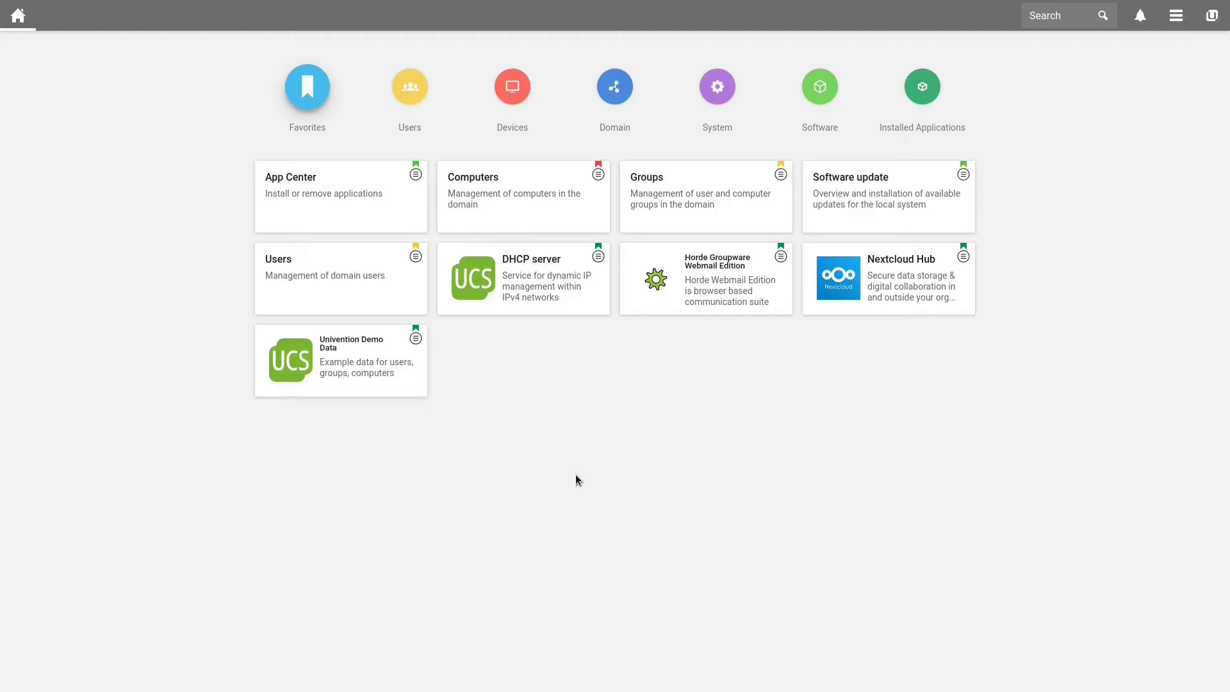
mouse_move(691, 570)
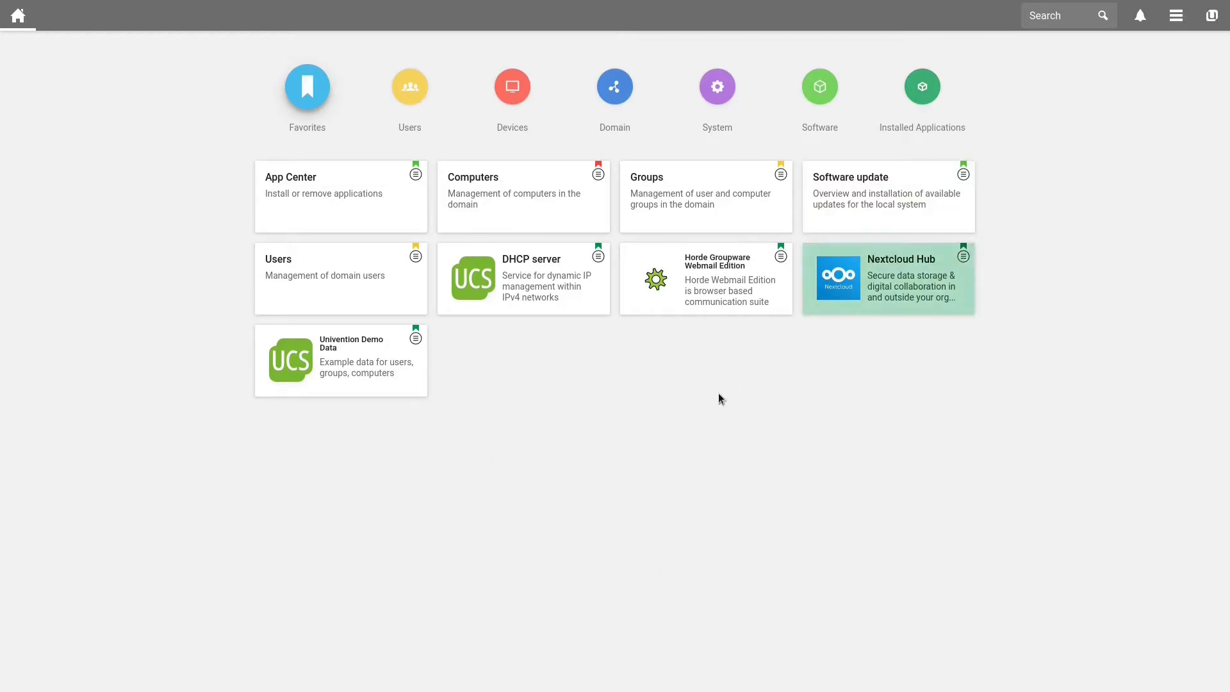
mouse_move(630, 431)
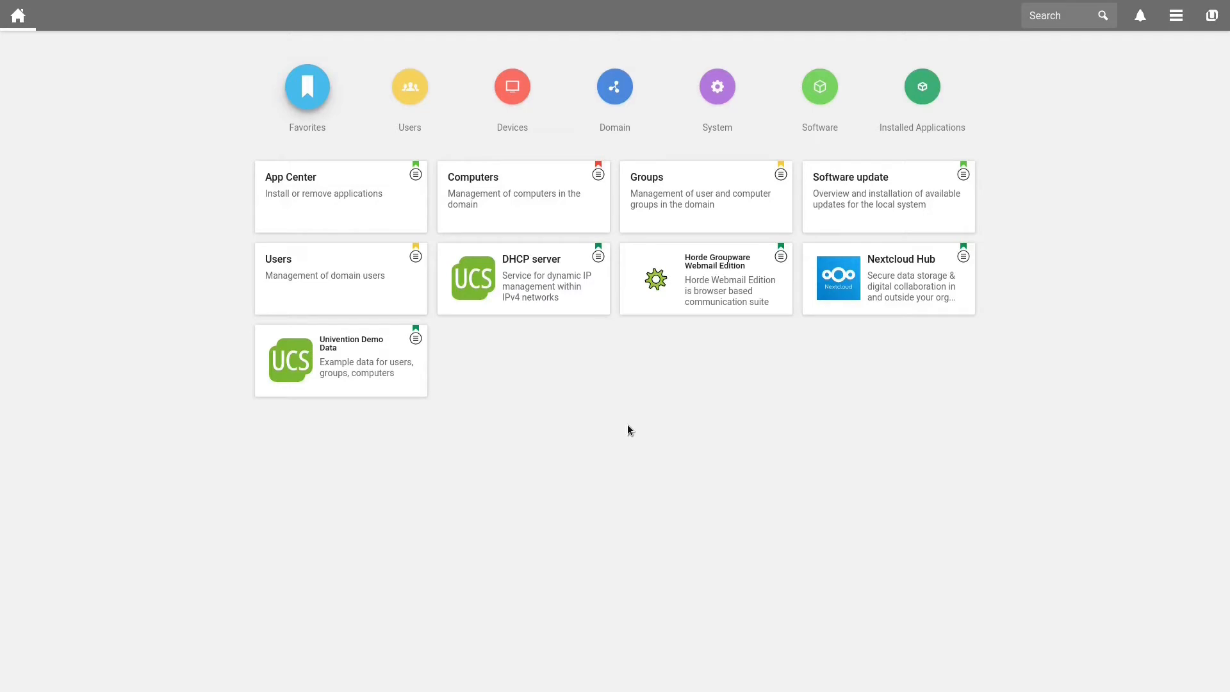
Navigate the LDAP directory to the templates container under univention
left_click(614, 86)
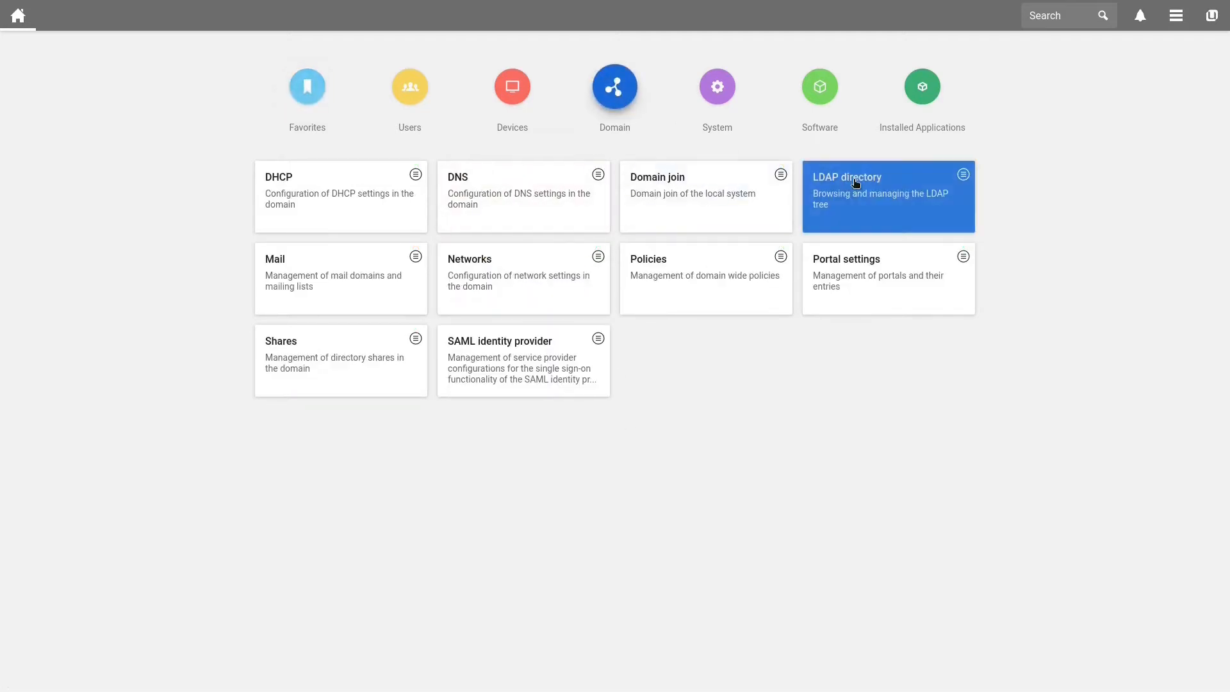
left_click(886, 196)
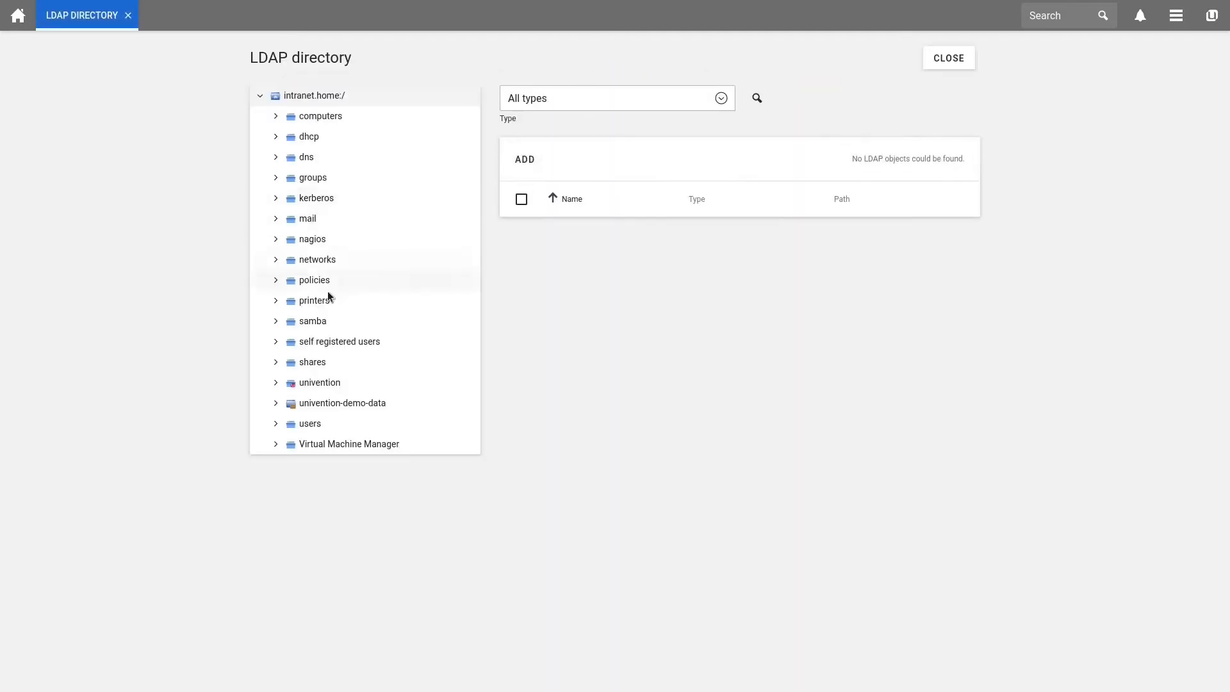
left_click(319, 381)
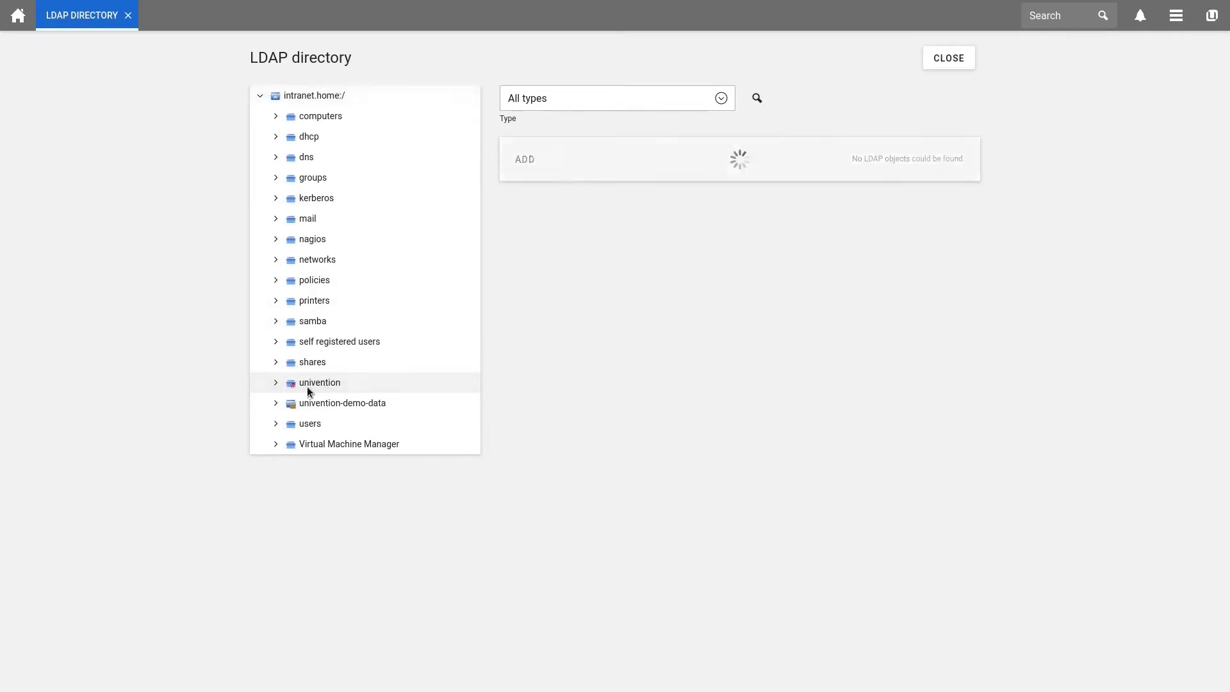
left_click(275, 383)
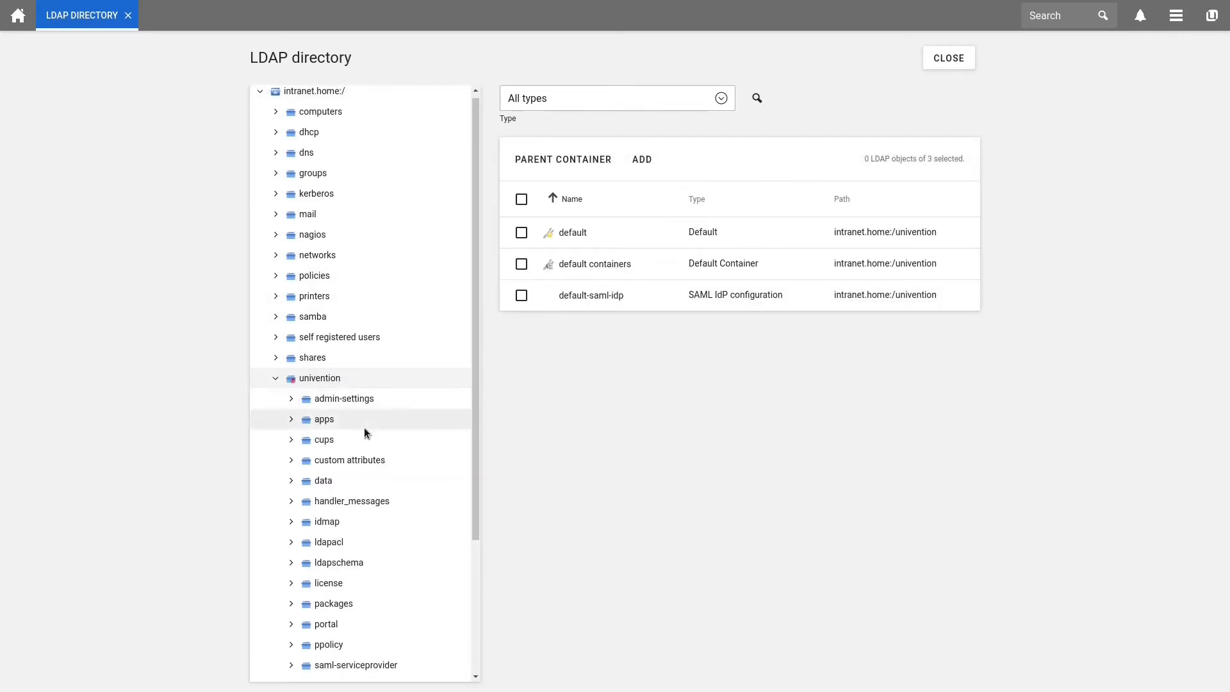
scroll("down", 3)
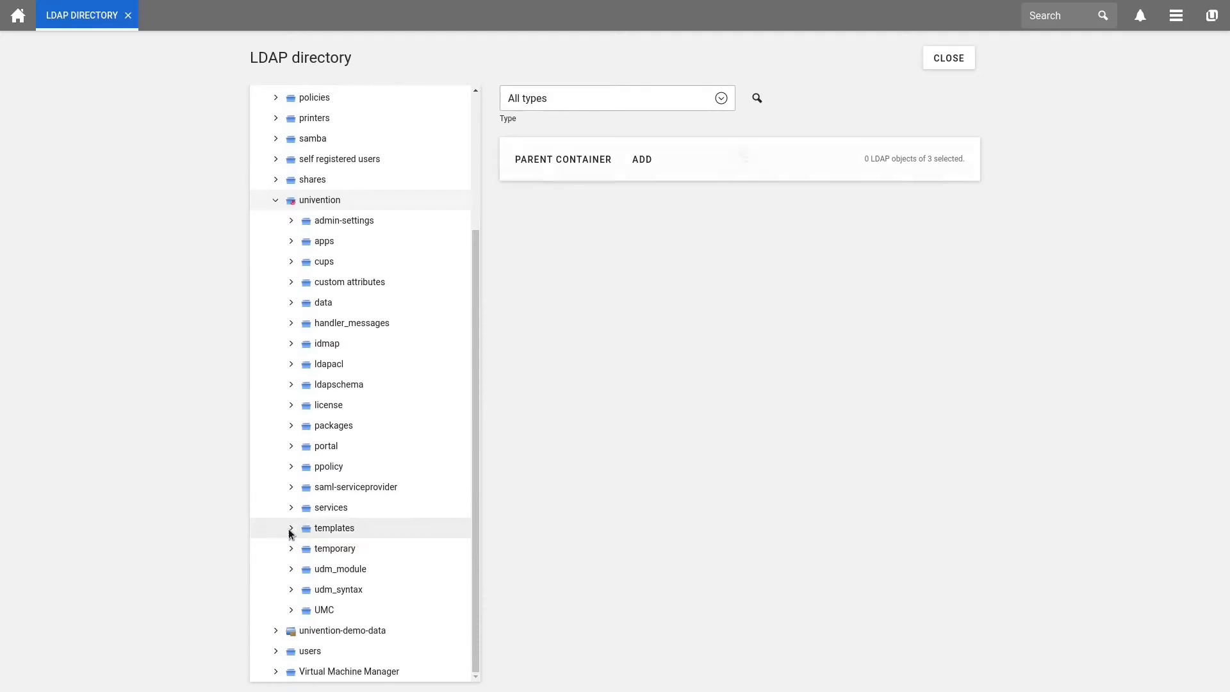
left_click(332, 527)
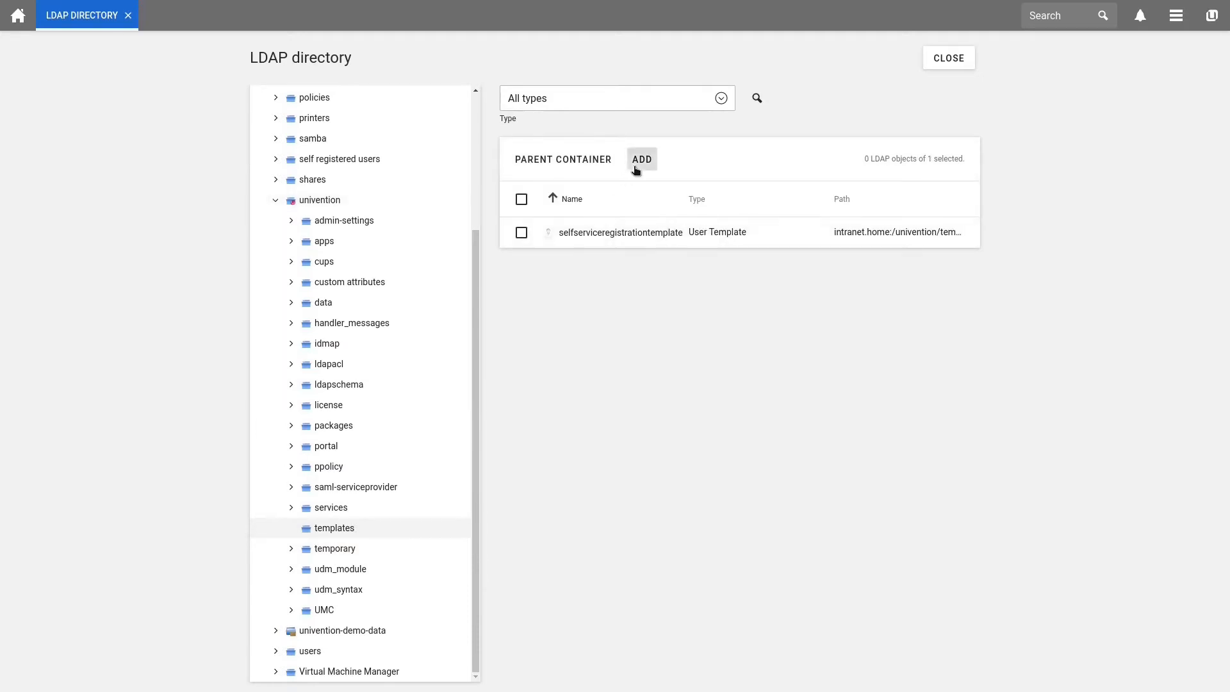
Add a new object in templates with type Settings: User Template
left_click(640, 159)
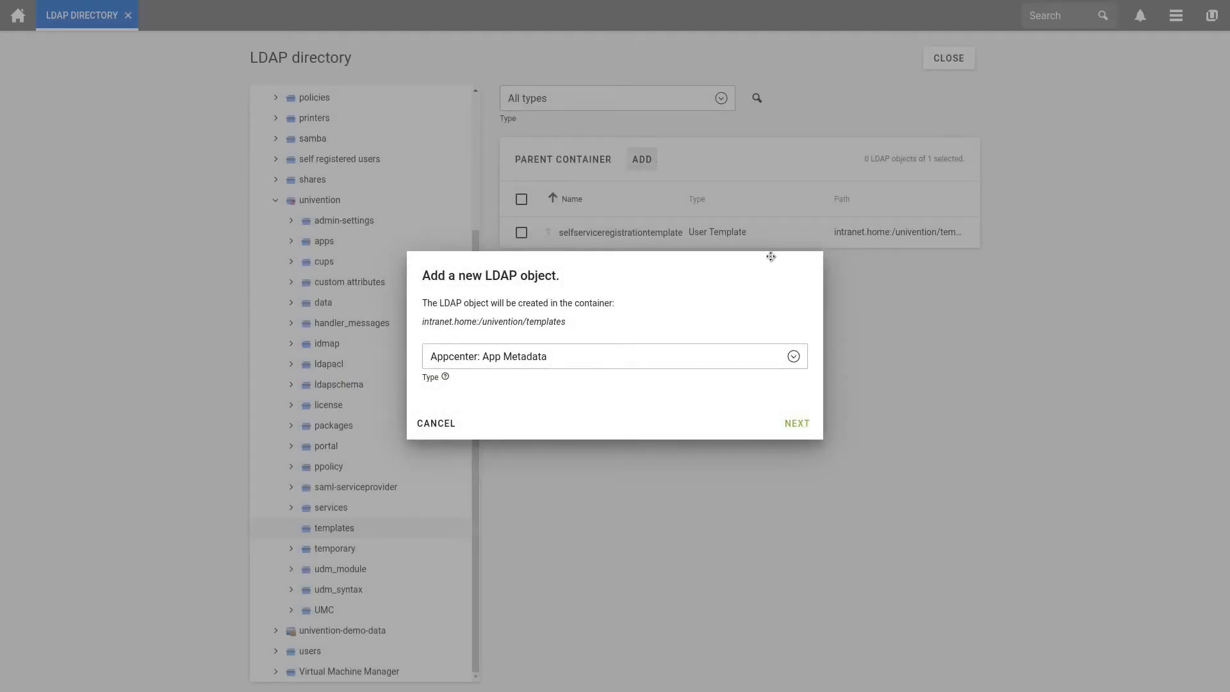
left_click(792, 356)
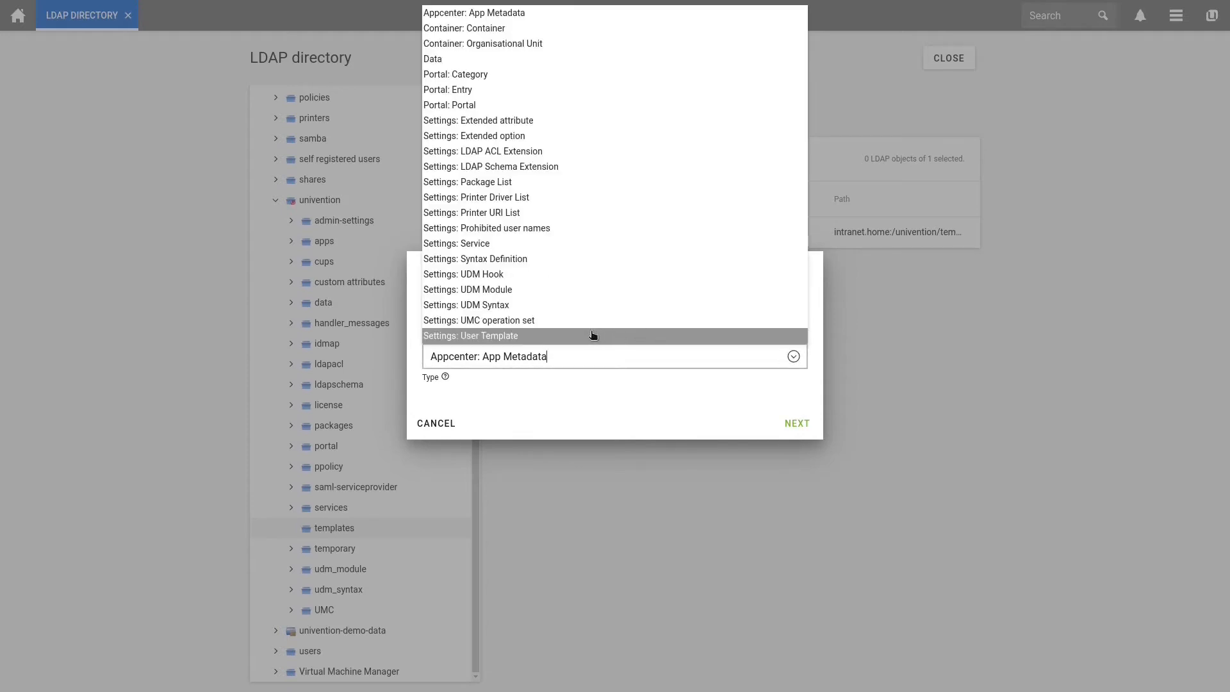
left_click(470, 335)
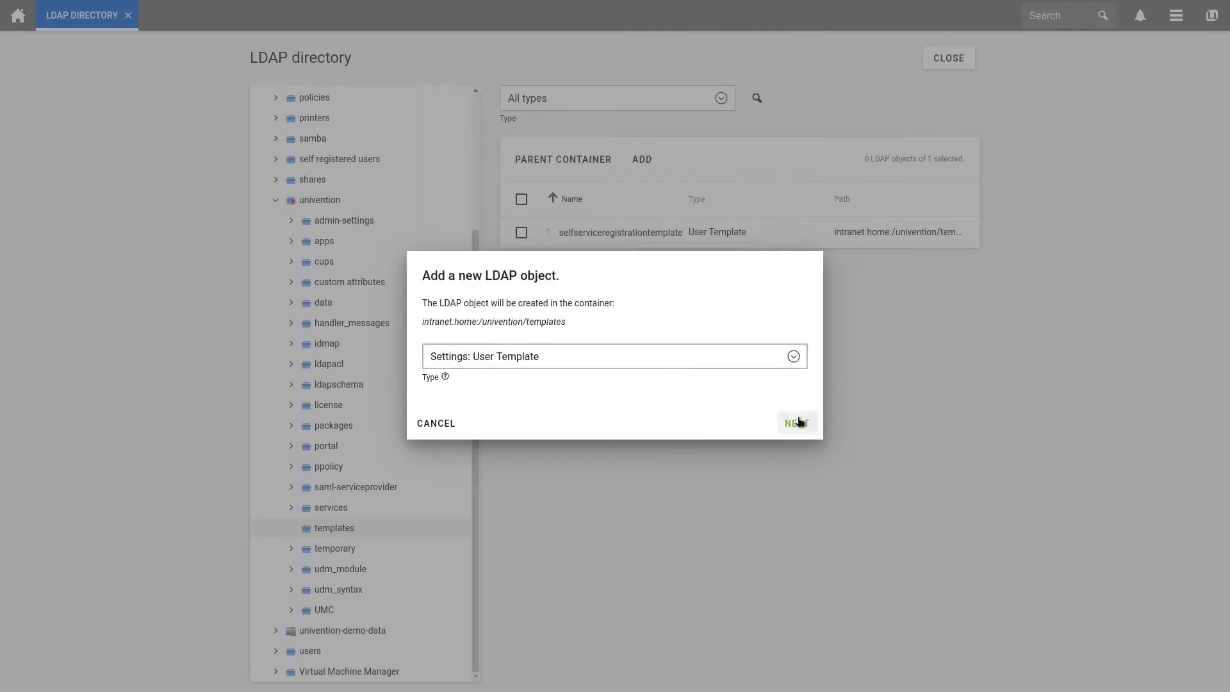
Continue to the empty User Template form and scroll to its top
left_click(795, 422)
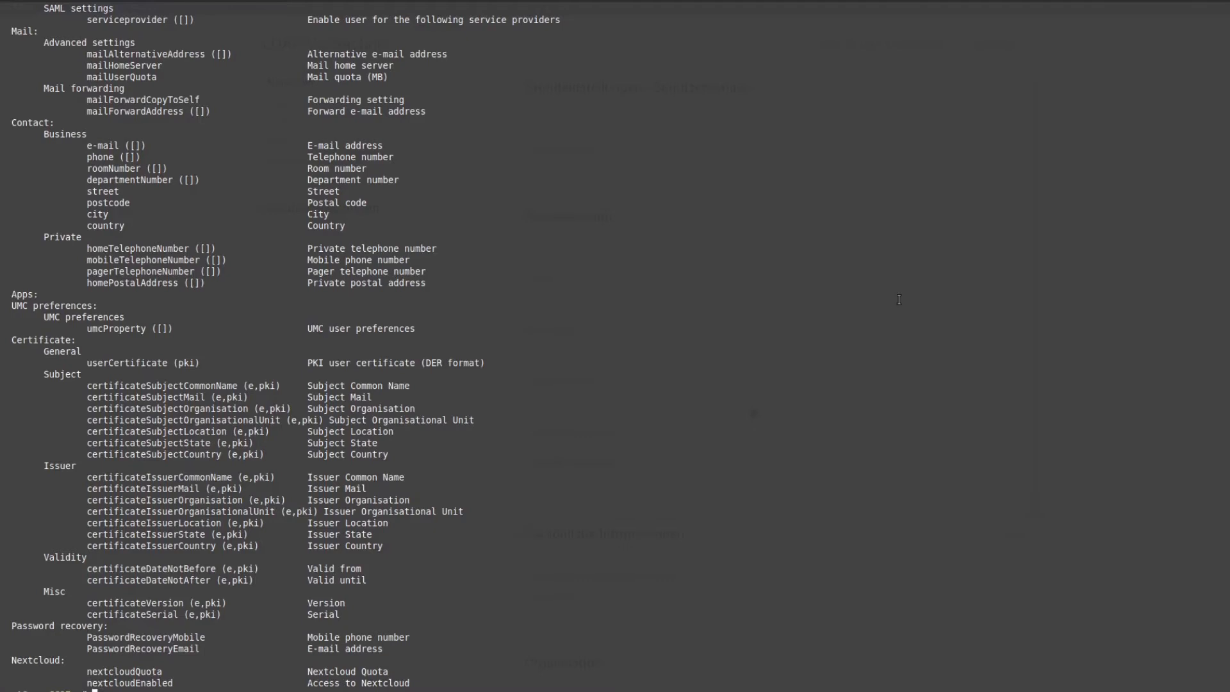
scroll("up", 3)
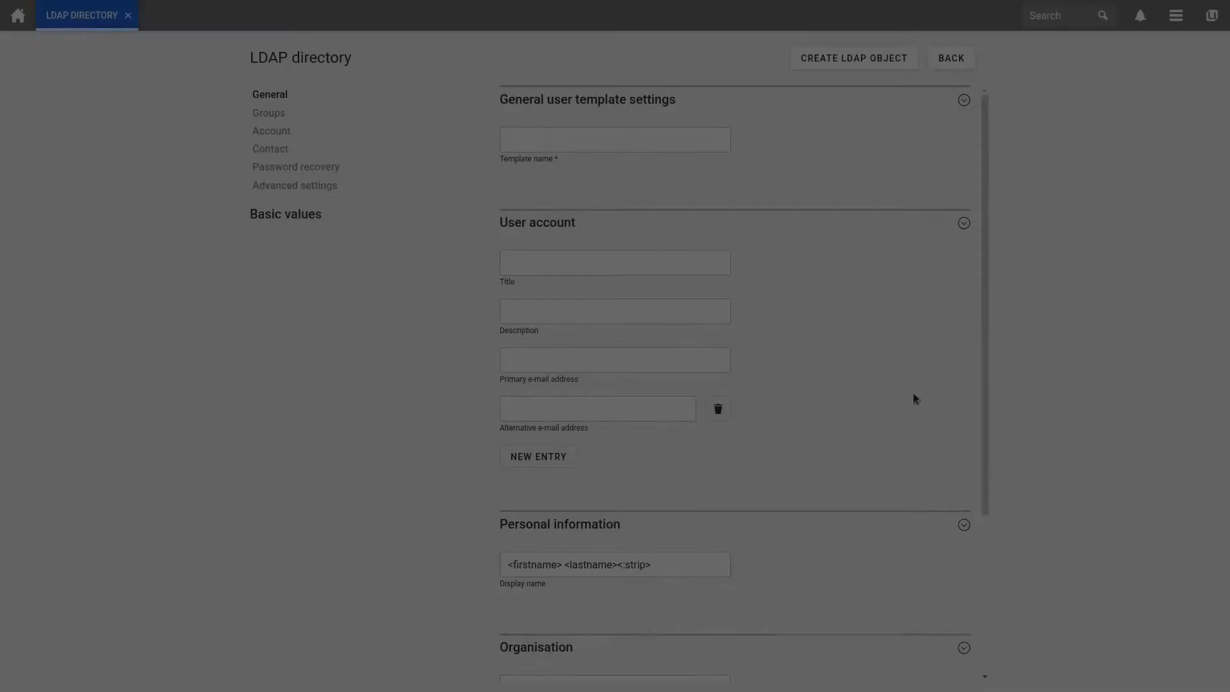
Name the template user_template_interns
left_click(614, 138)
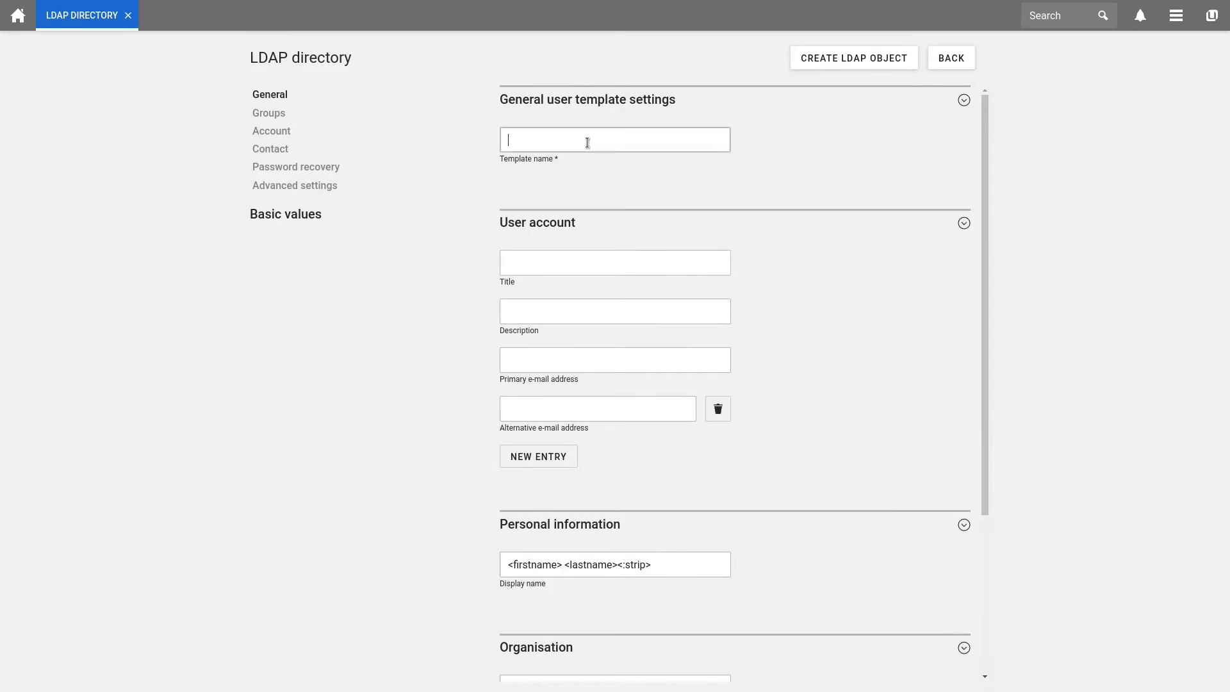
type("user")
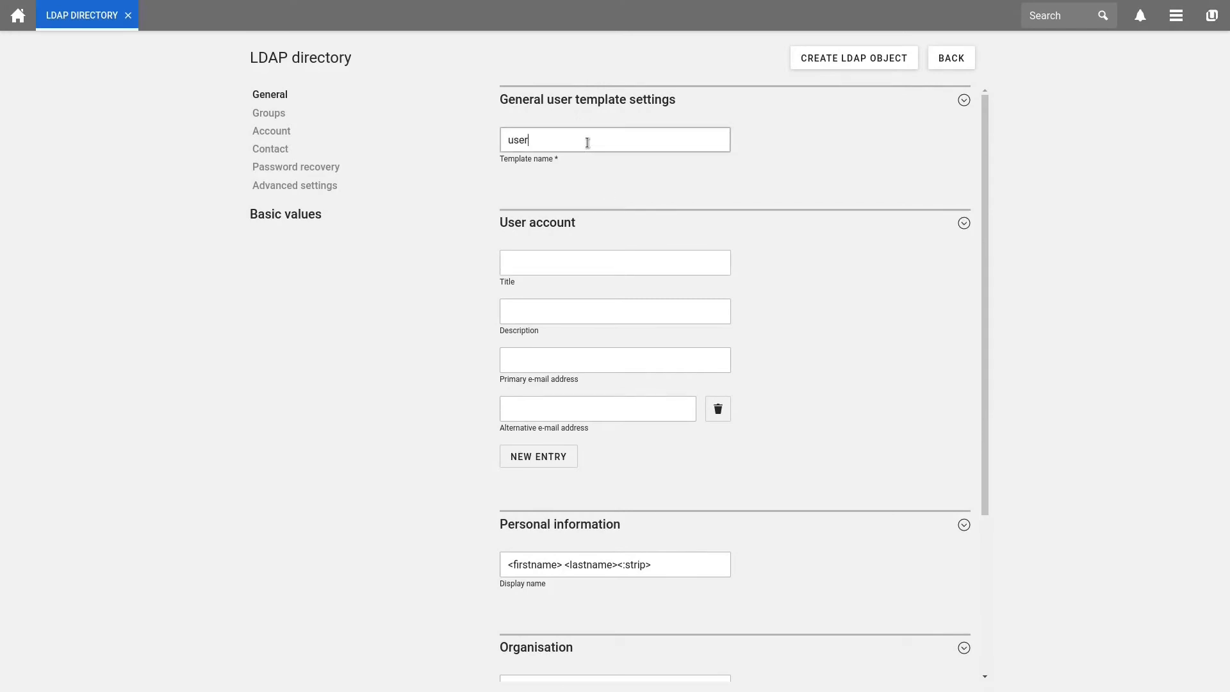
type("_template_")
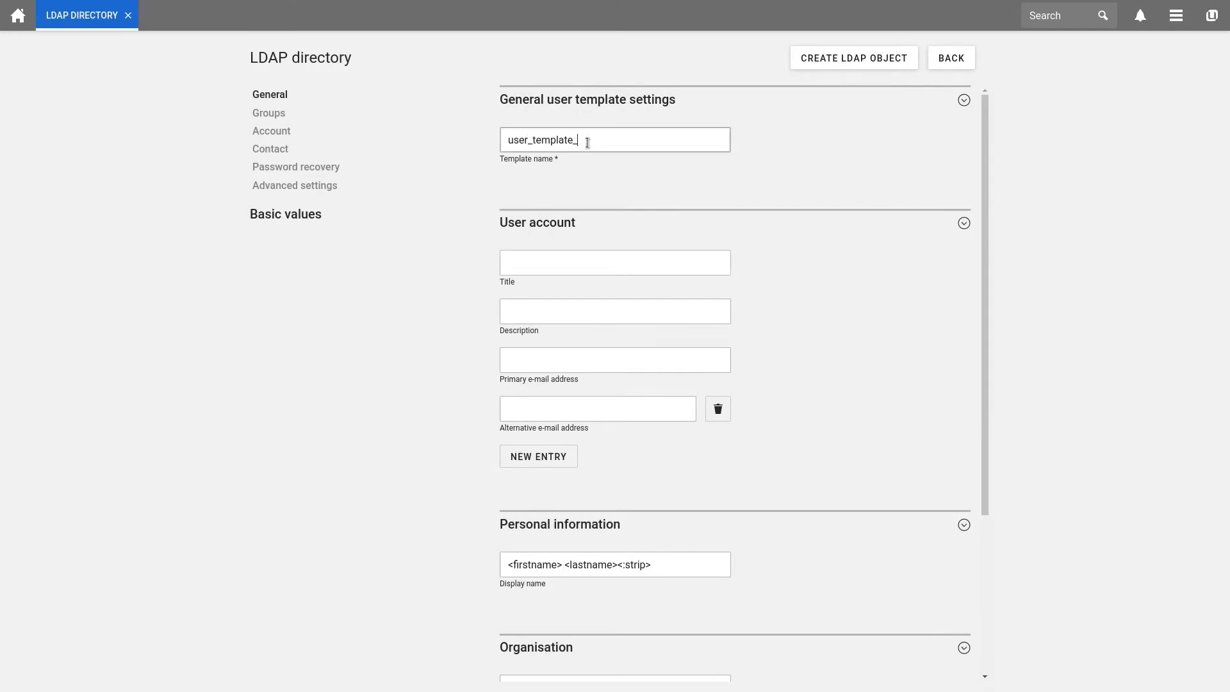
type("interns")
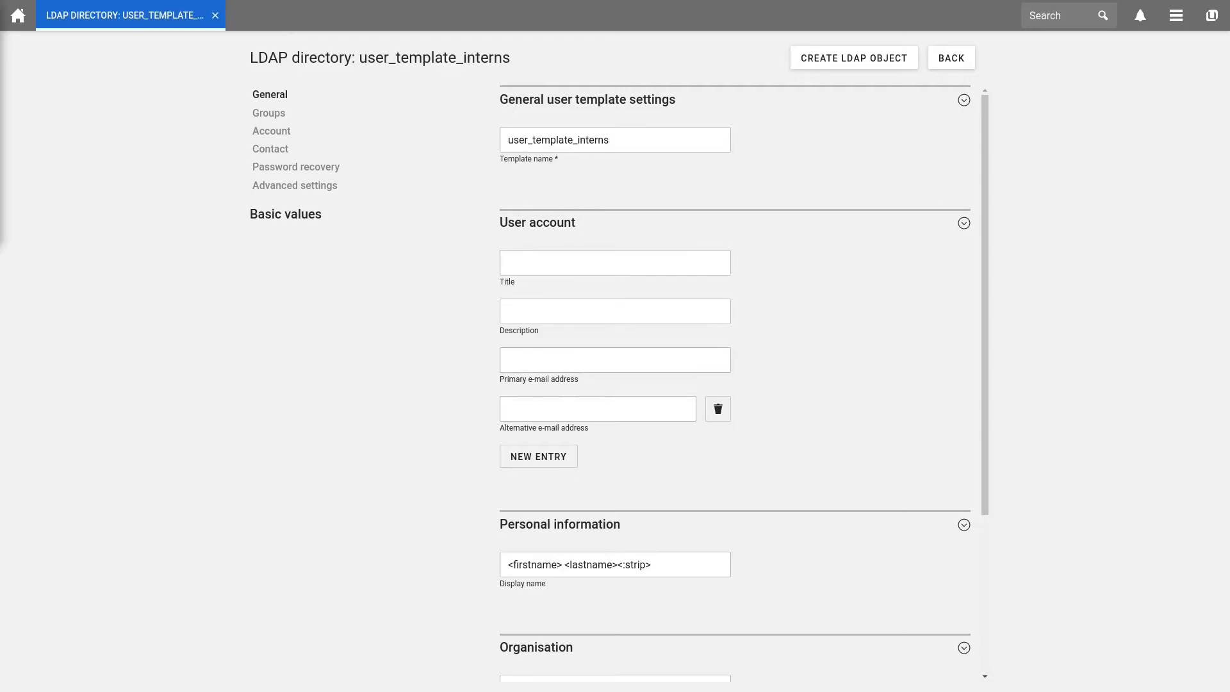
mouse_move(397, 337)
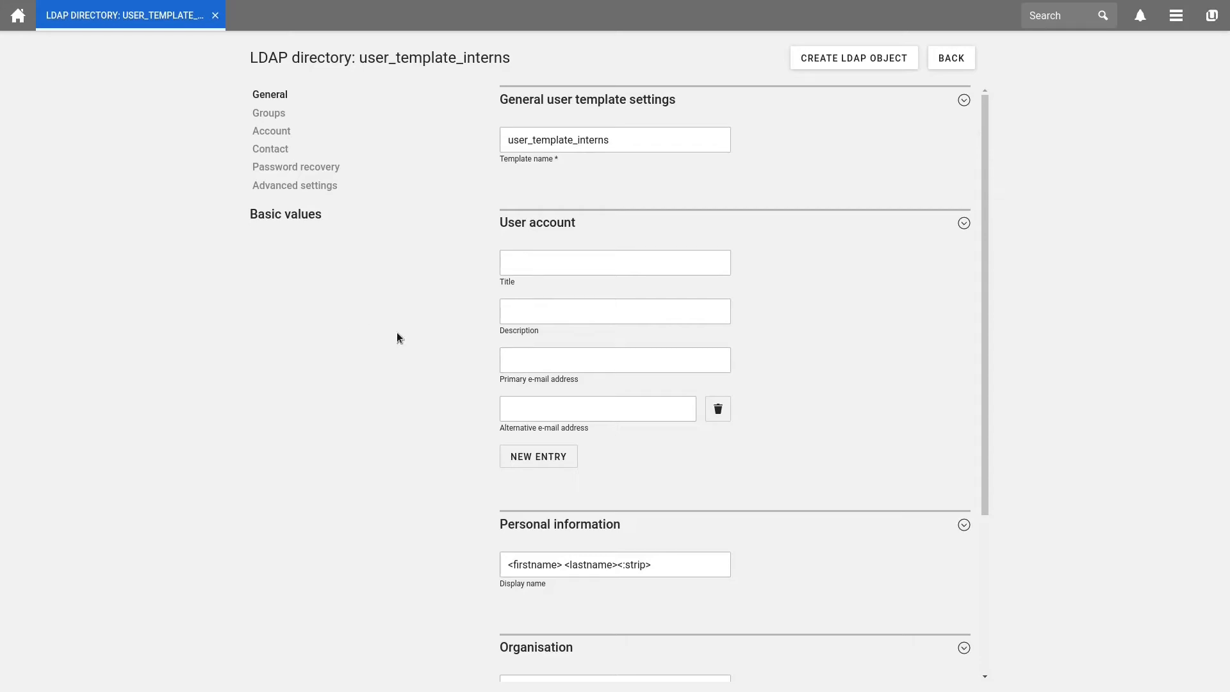
left_click(613, 359)
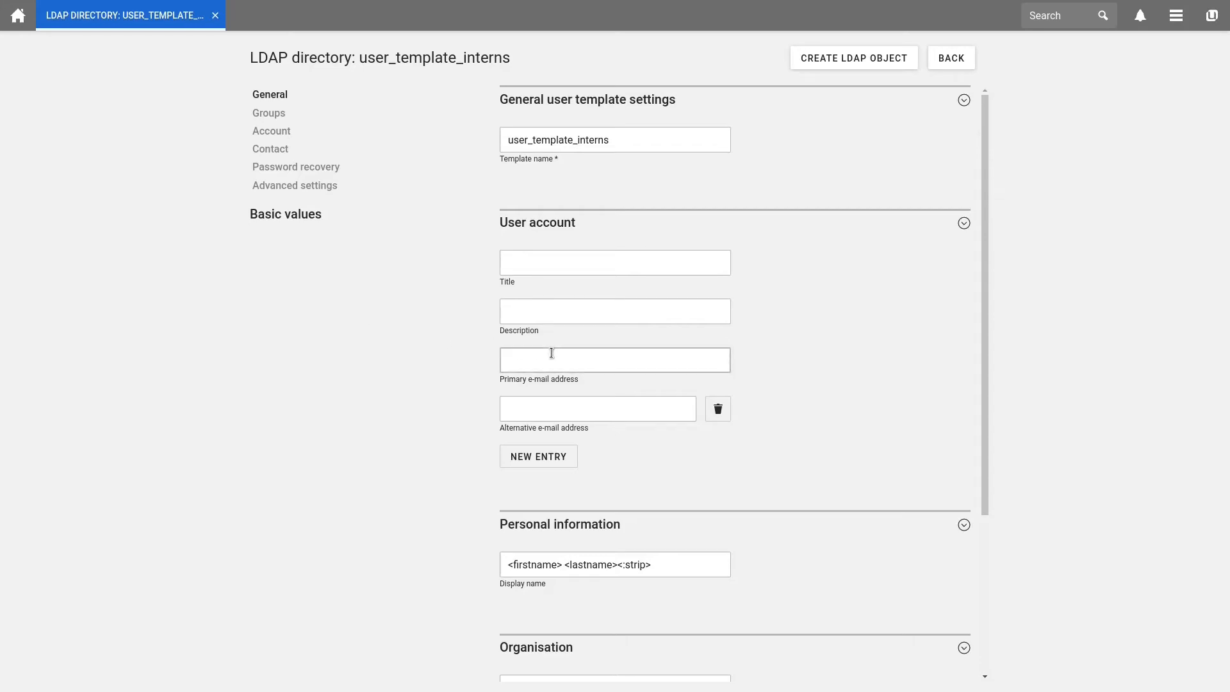
type("<firstname>.<lastname>@organisation.intranet")
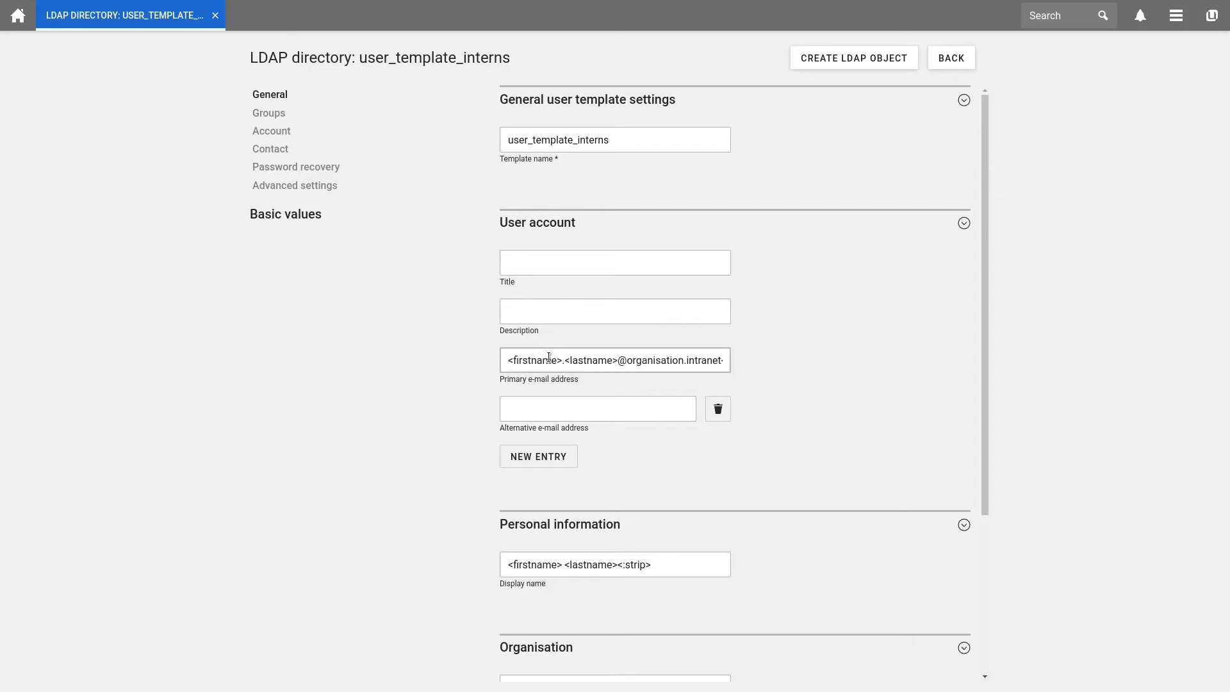
mouse_move(616, 393)
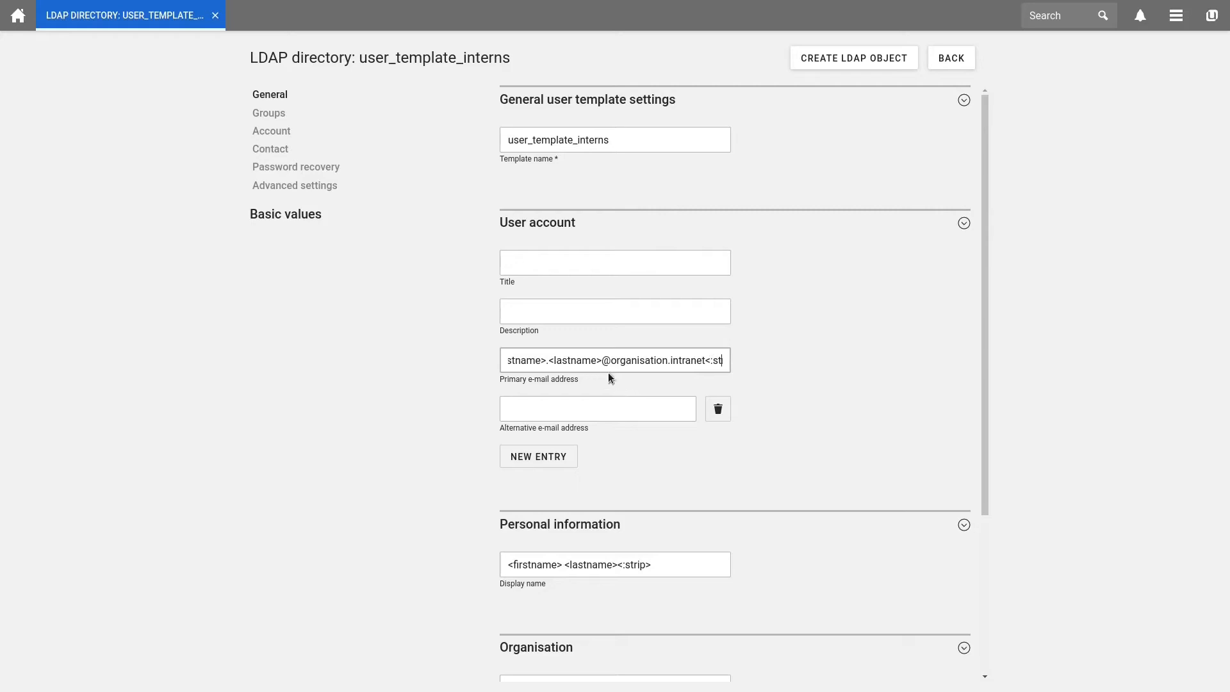
double_click(644, 360)
type("rip><:lower><:umlauts>")
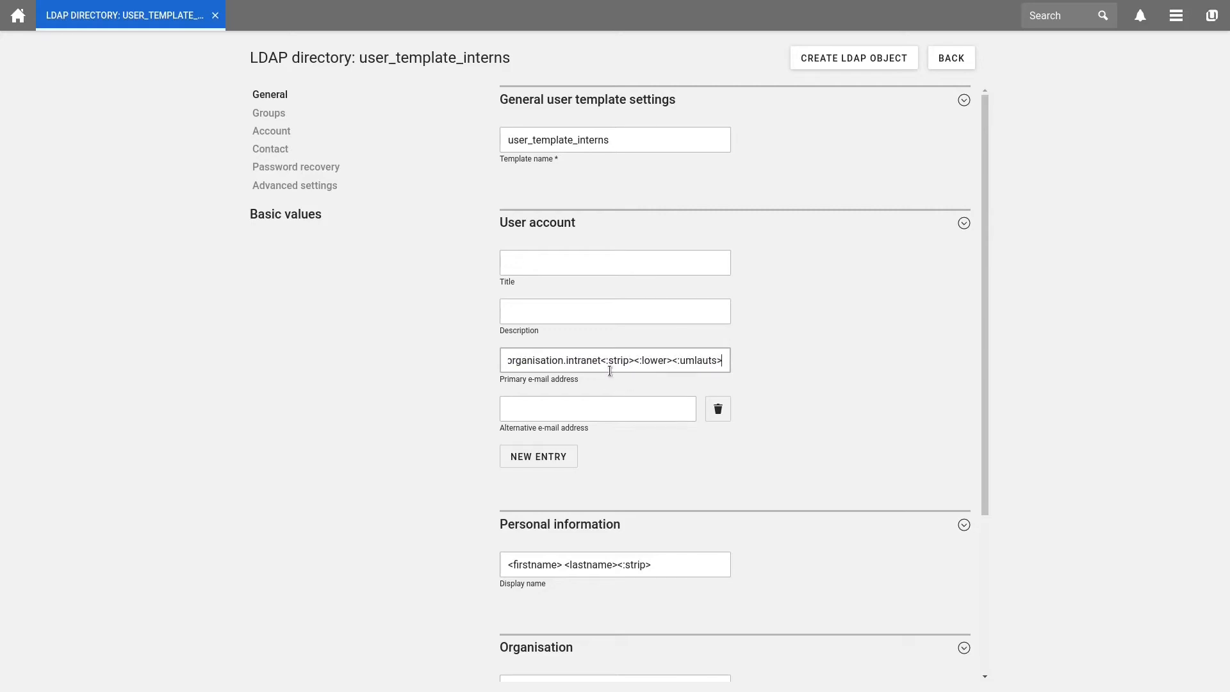
double_click(652, 360)
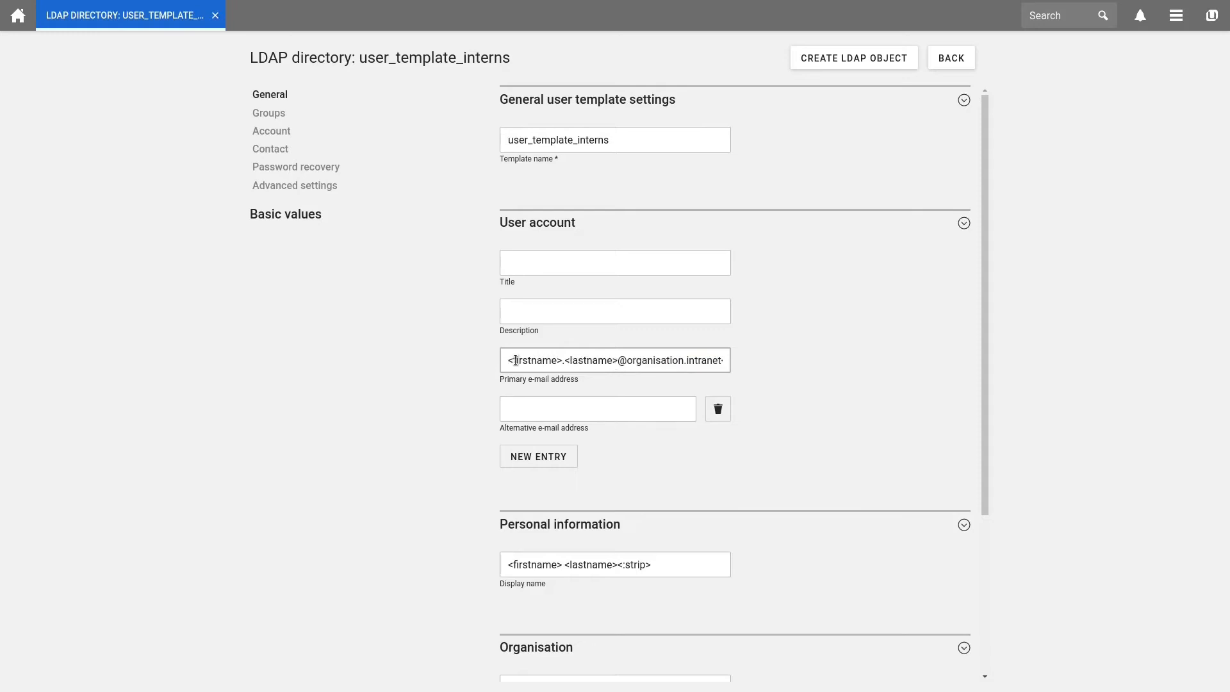
double_click(535, 360)
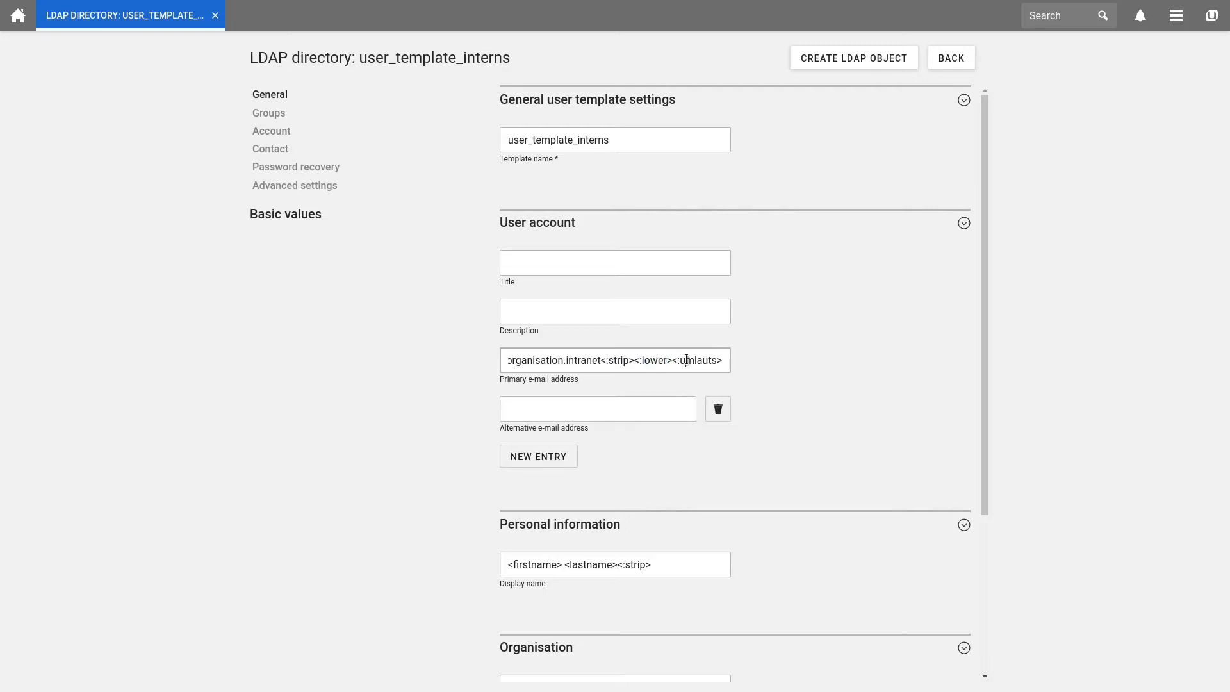
double_click(698, 359)
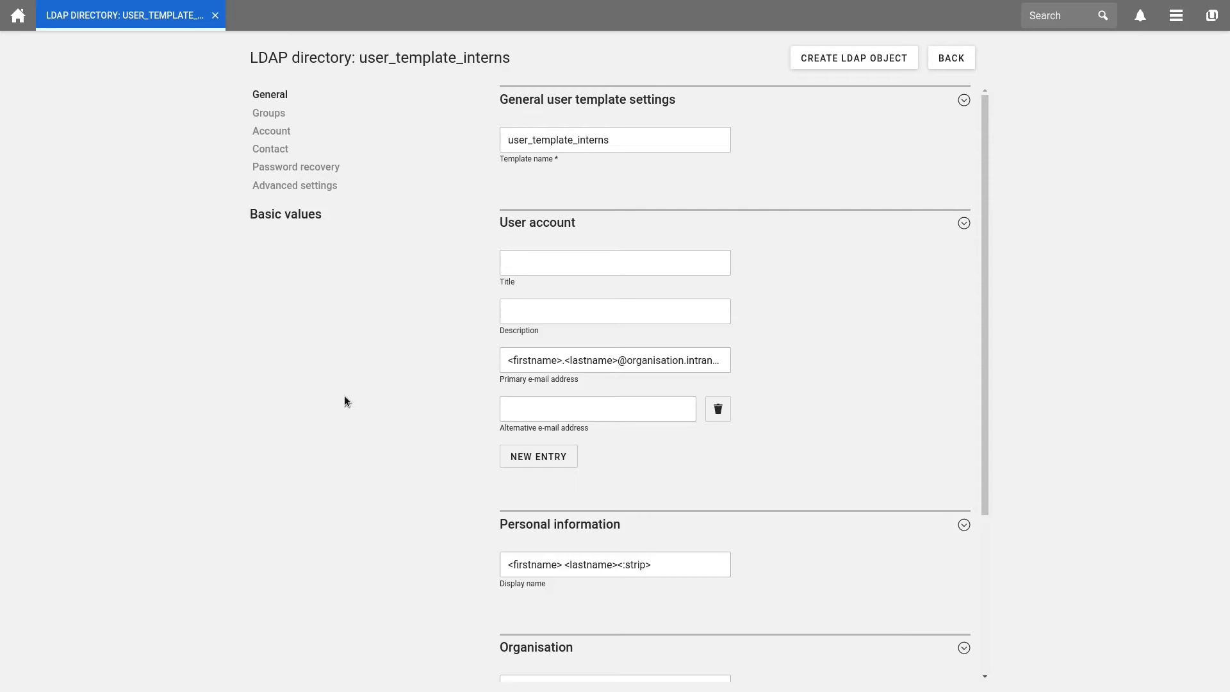
left_click(596, 408)
type("<lastname><:strip> <lastname:strip>")
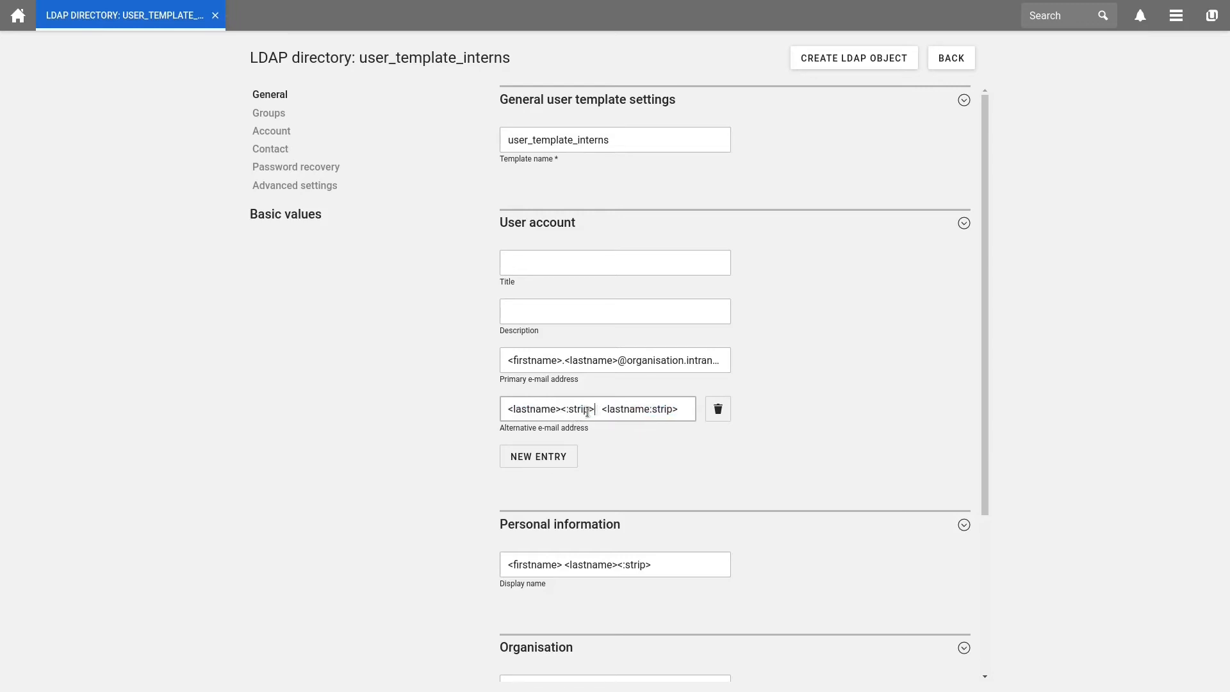
double_click(551, 409)
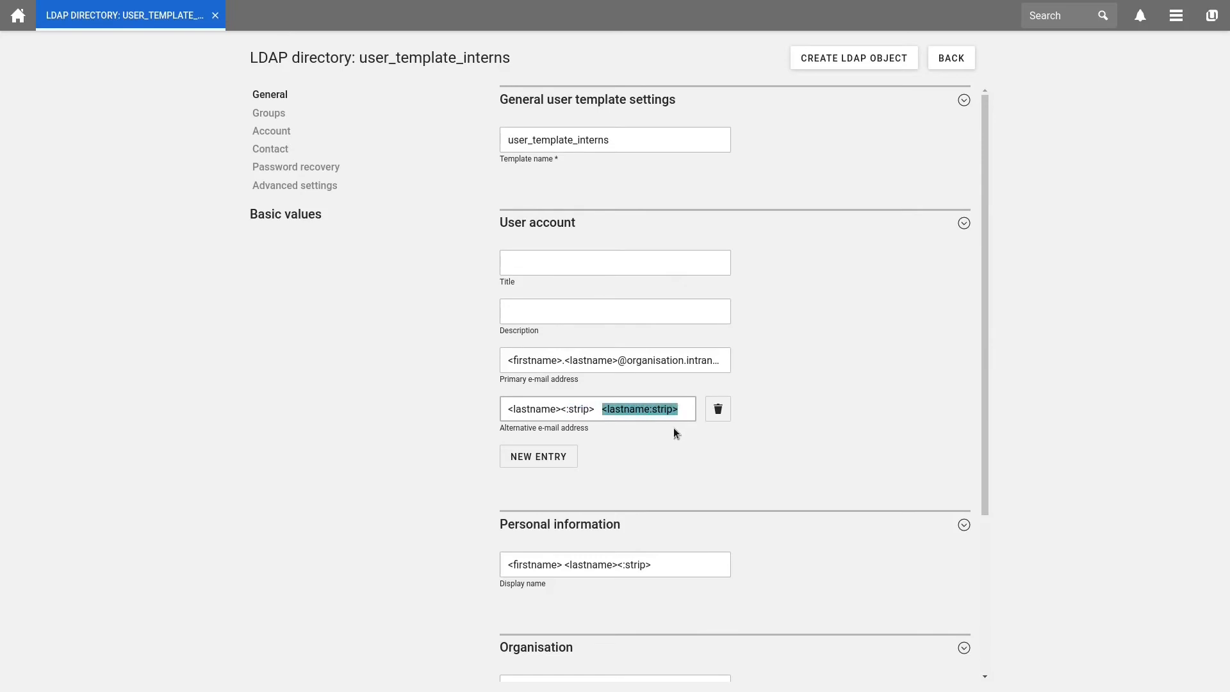
mouse_move(670, 432)
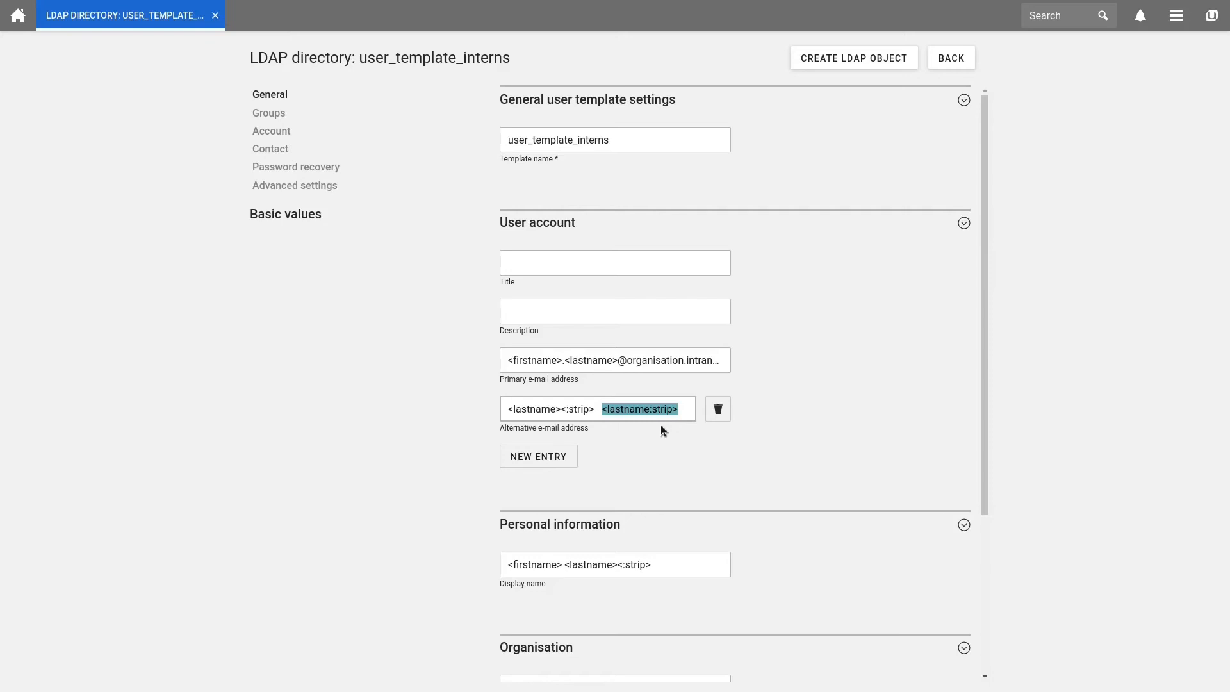
mouse_move(675, 420)
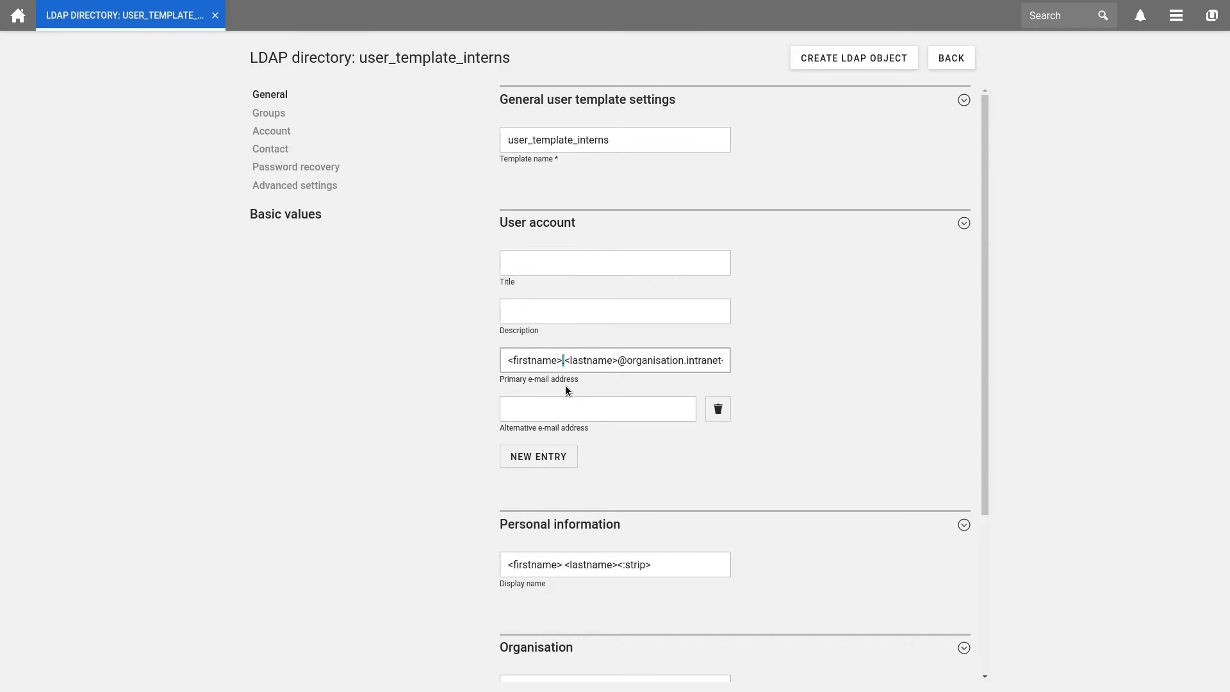
Set the template's Employee type to Intern under Organisation
scroll("down", 3)
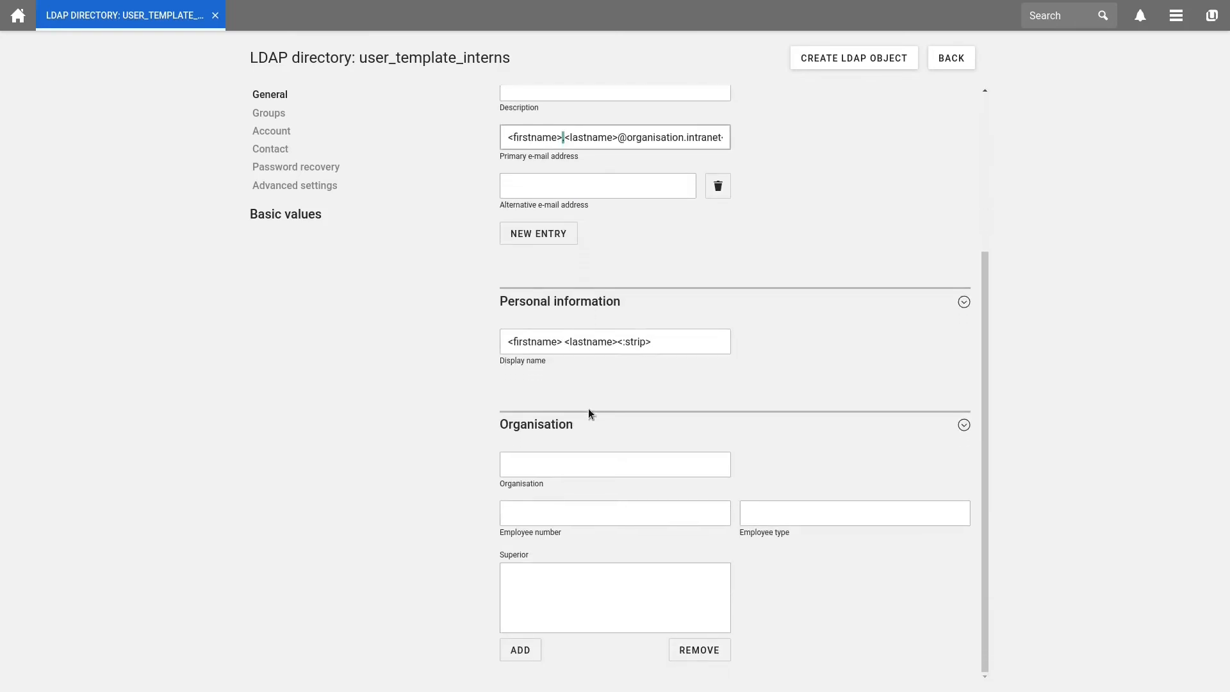
left_click(853, 512)
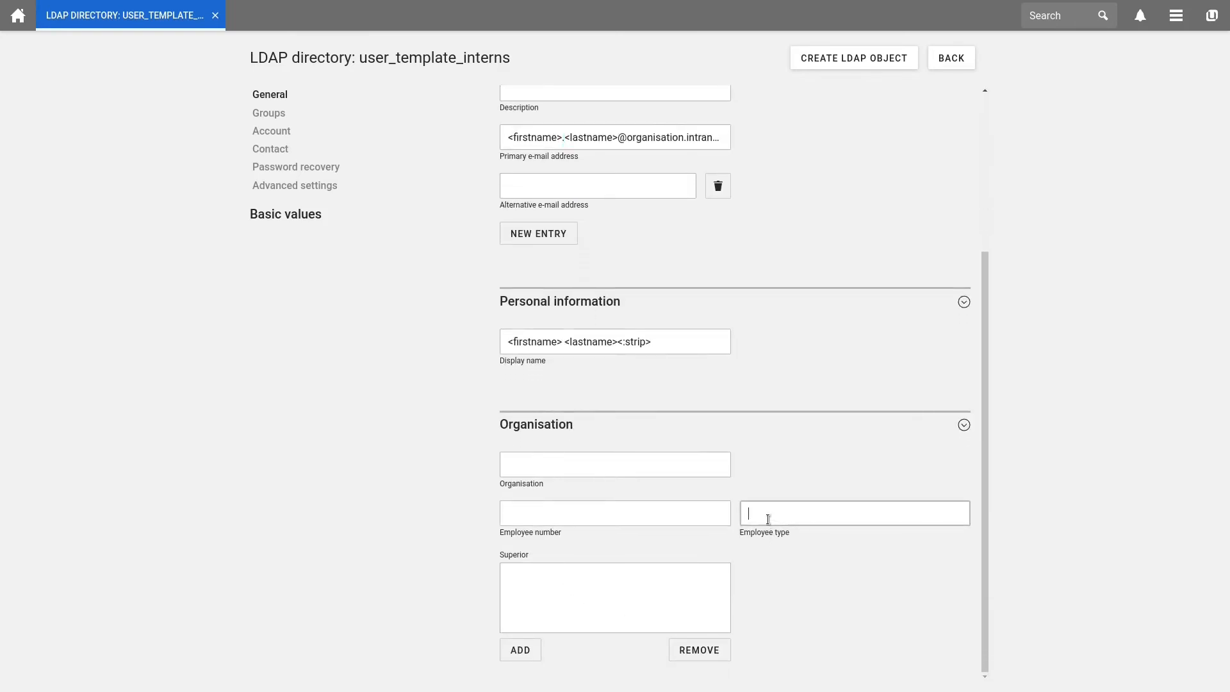
type("Intern")
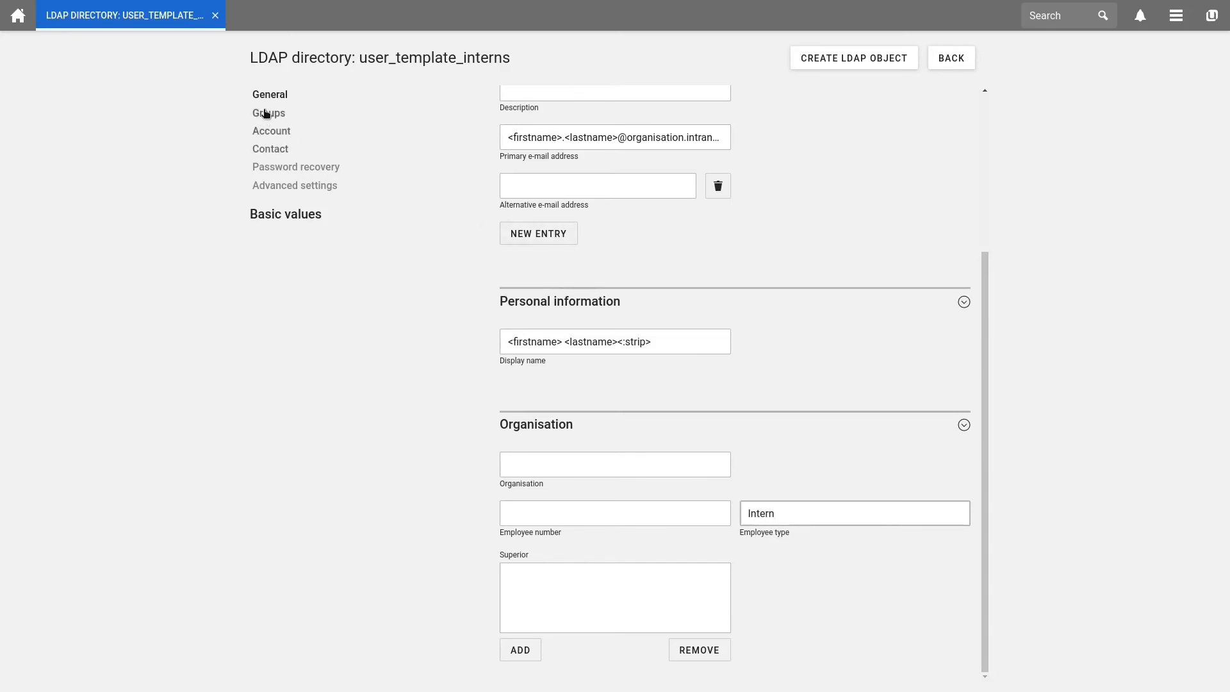
Make Domain Users the template's primary group
left_click(268, 112)
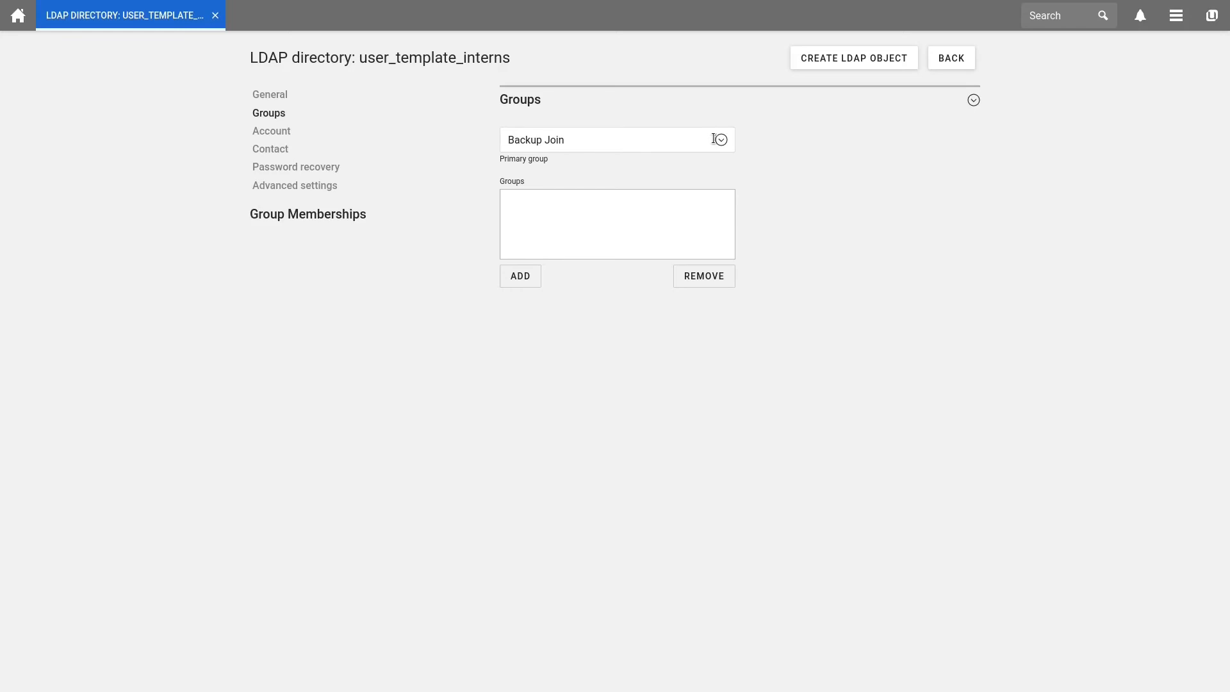
left_click(616, 140)
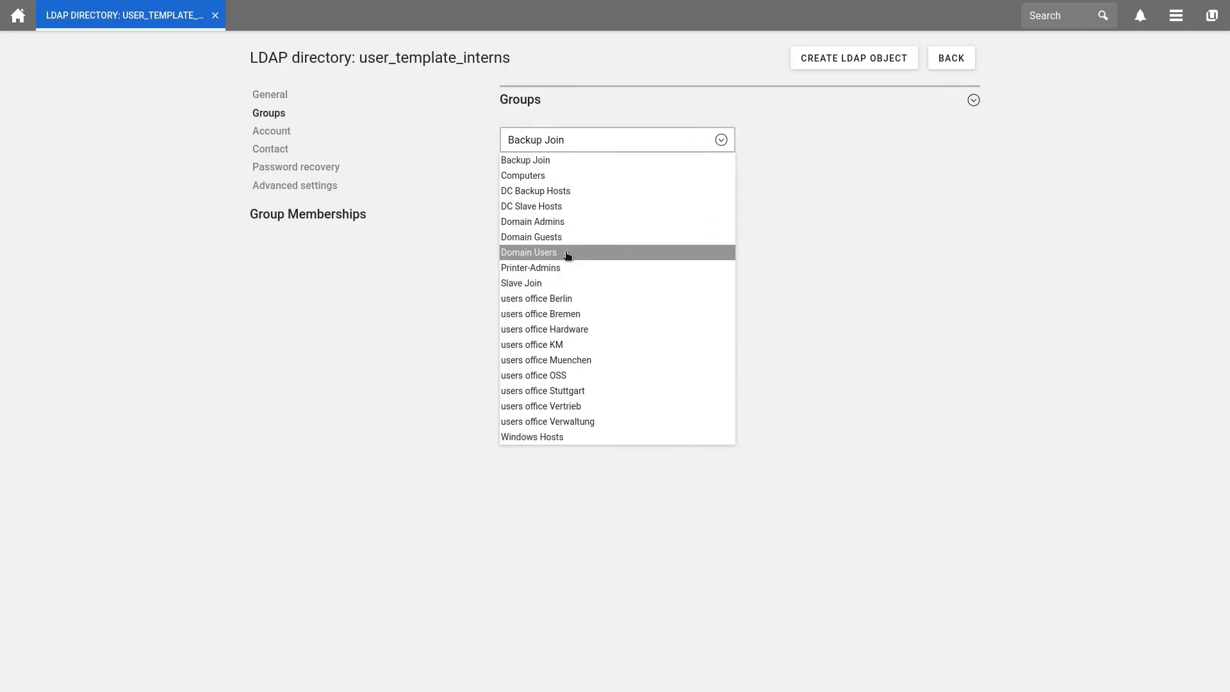
left_click(529, 252)
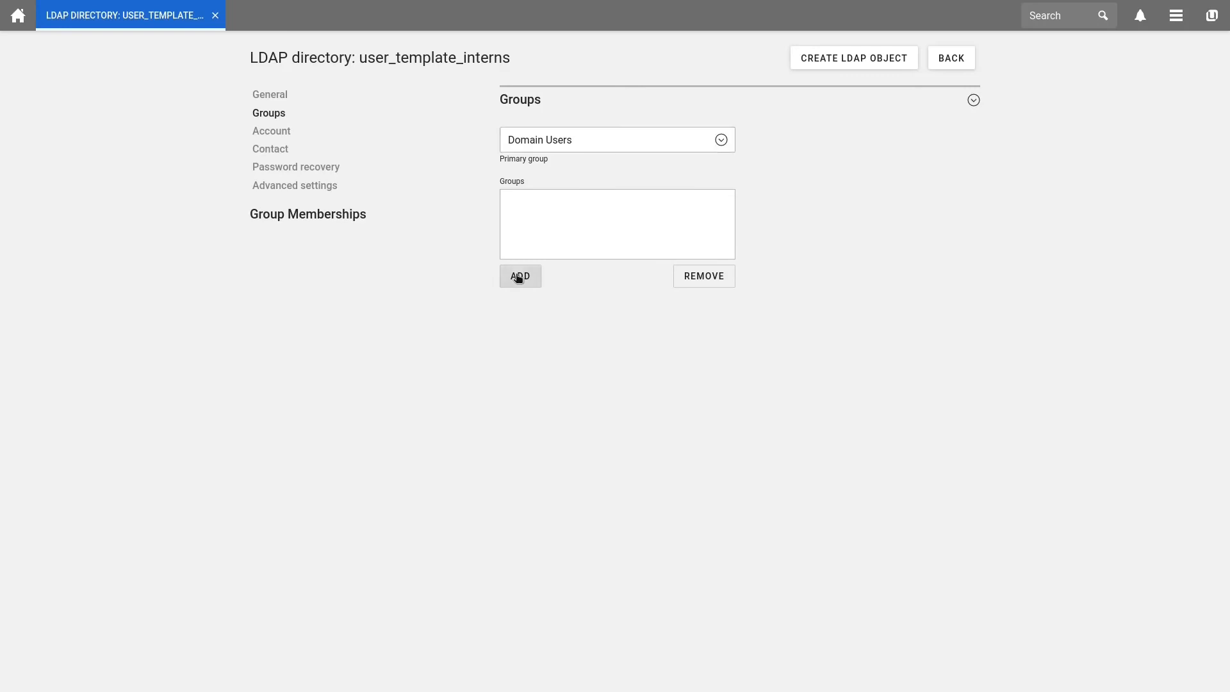
Add Domain Guests and users office Muenchen as group memberships
left_click(520, 277)
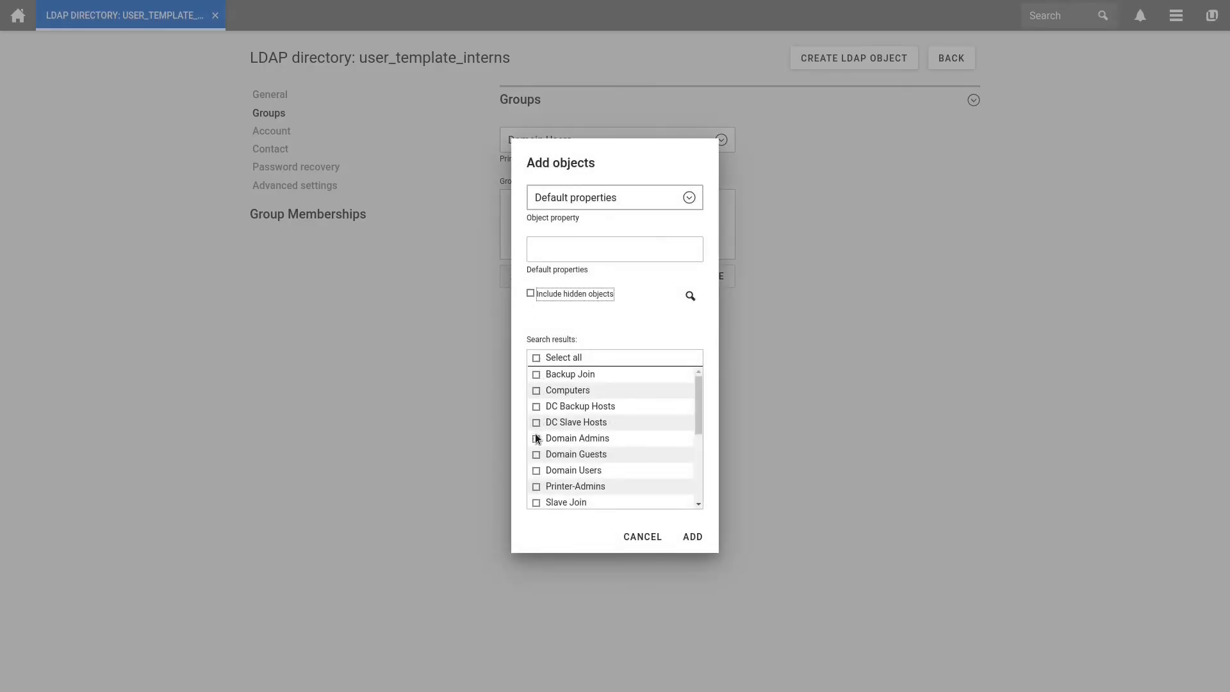
scroll("down", 3)
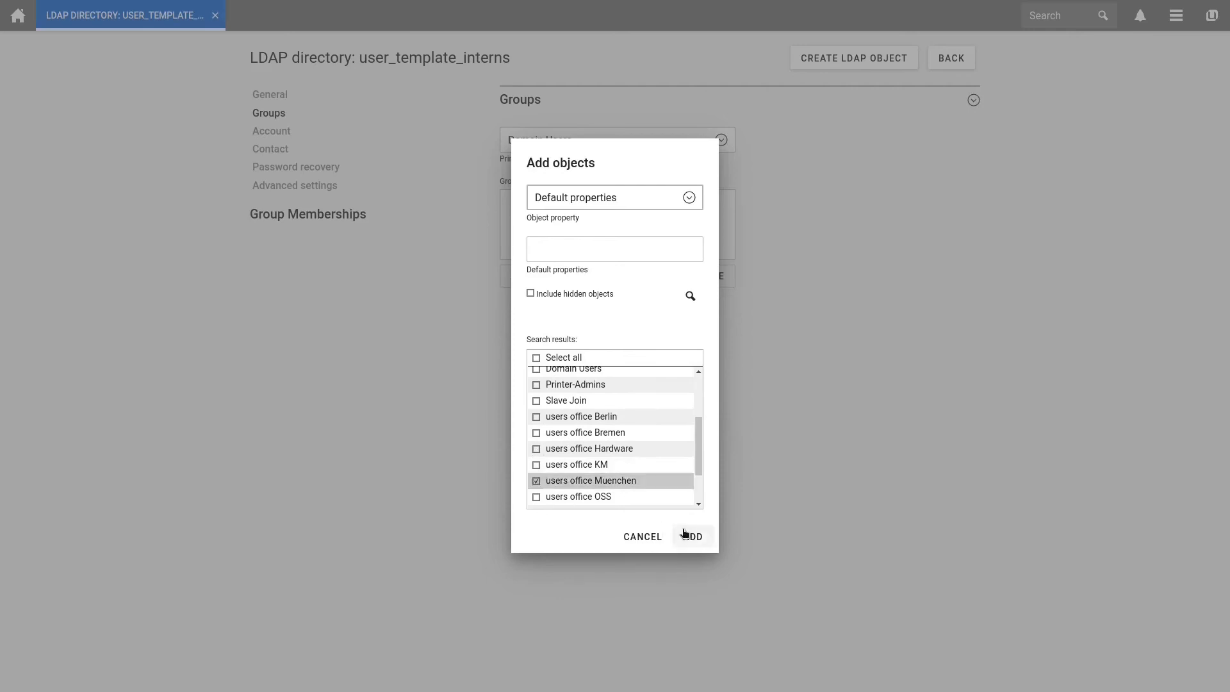
left_click(693, 535)
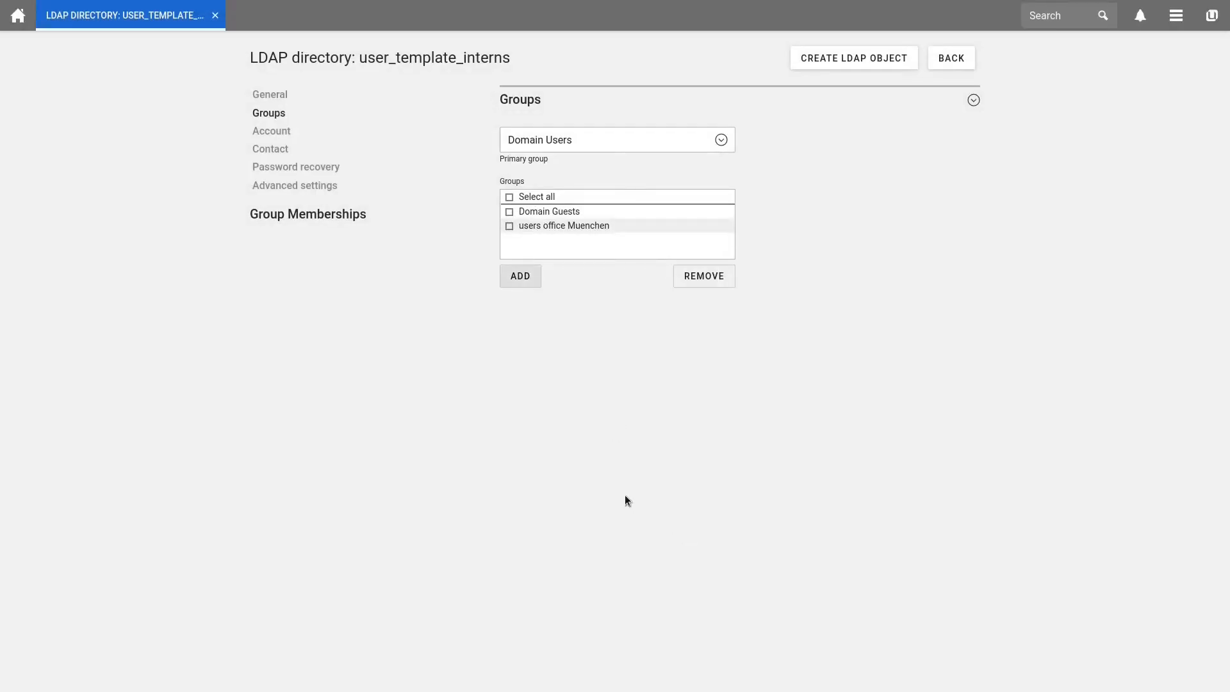
Enable Change password on next login under Account, then go to Advanced settings
left_click(272, 130)
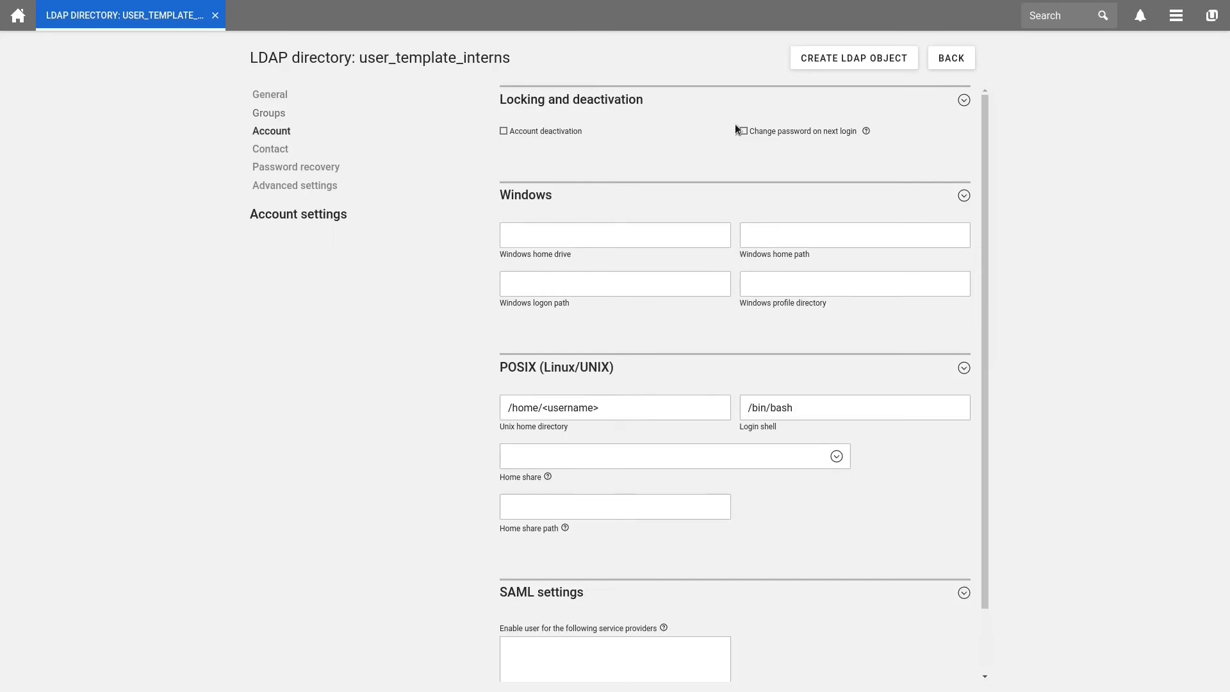
left_click(743, 131)
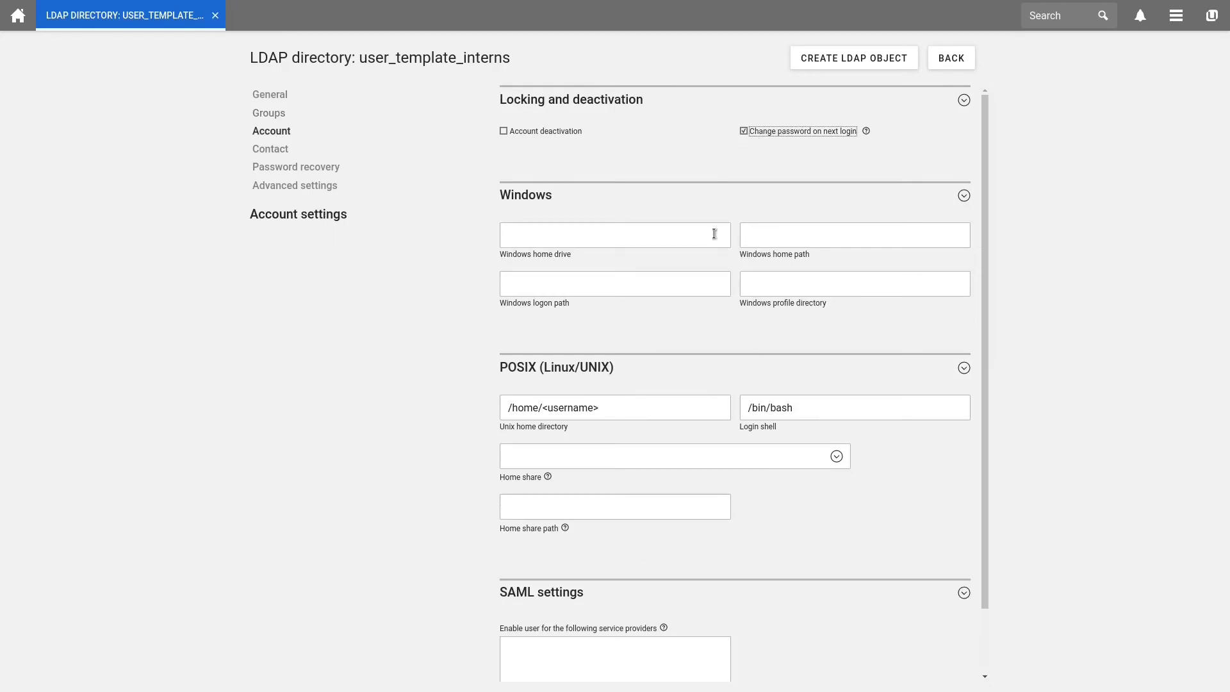
mouse_move(900, 163)
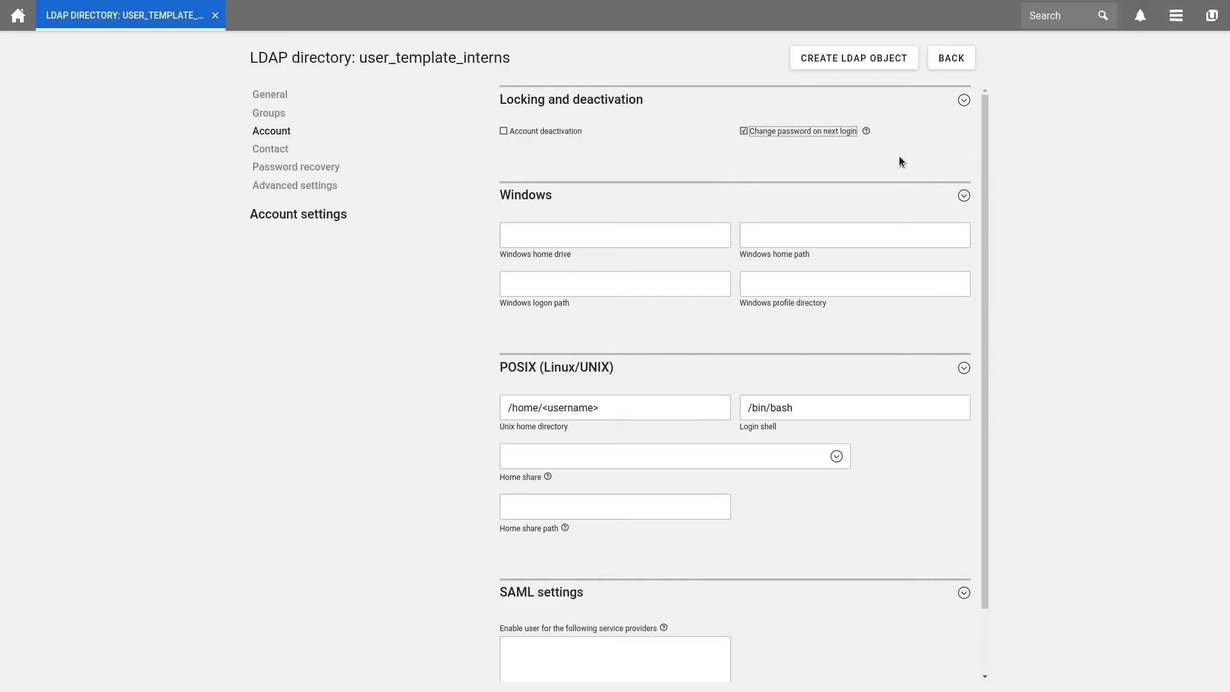
mouse_move(672, 225)
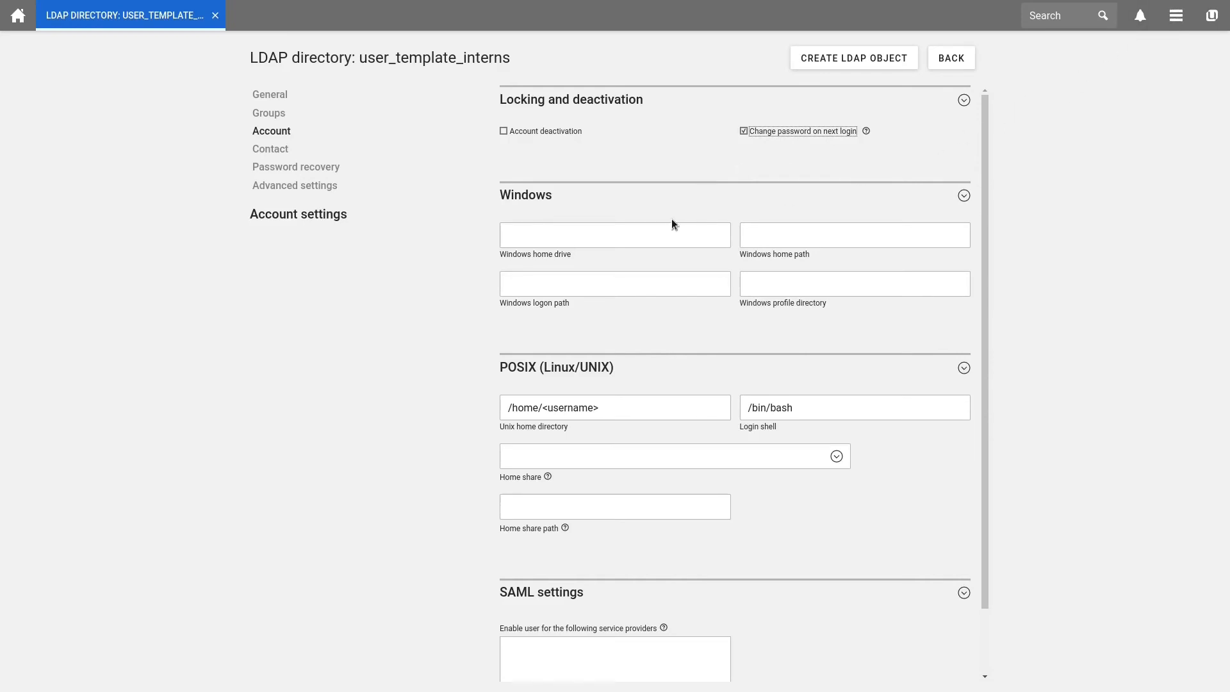
mouse_move(308, 185)
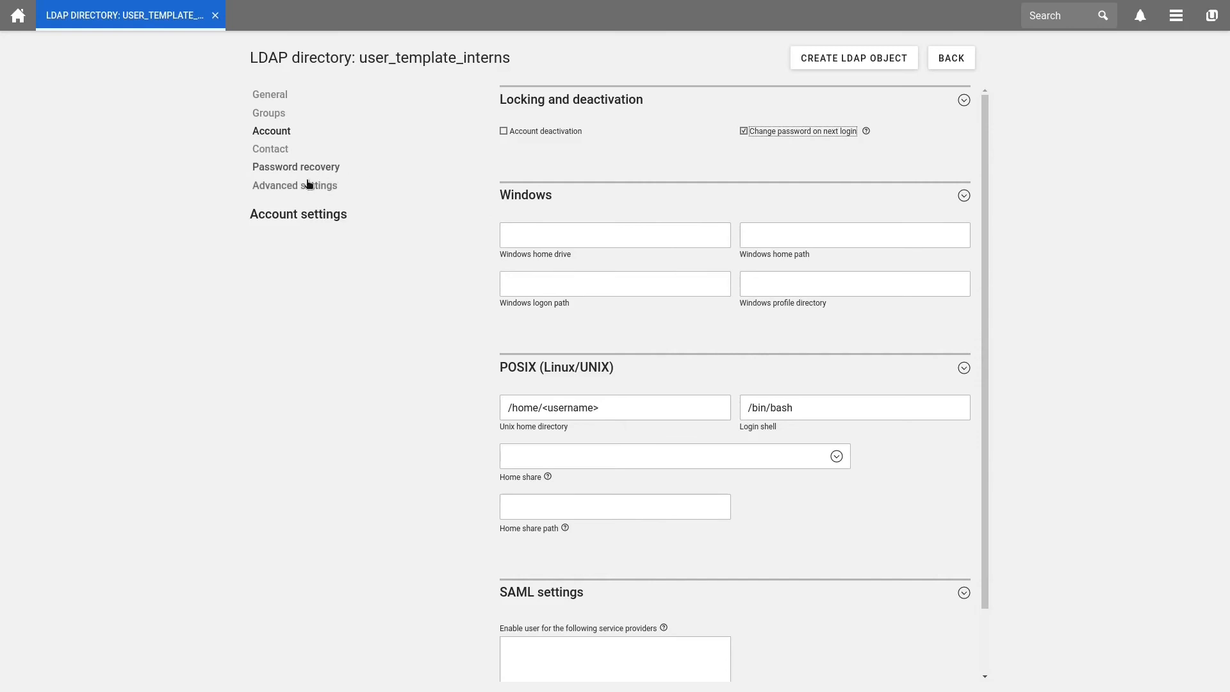
left_click(295, 185)
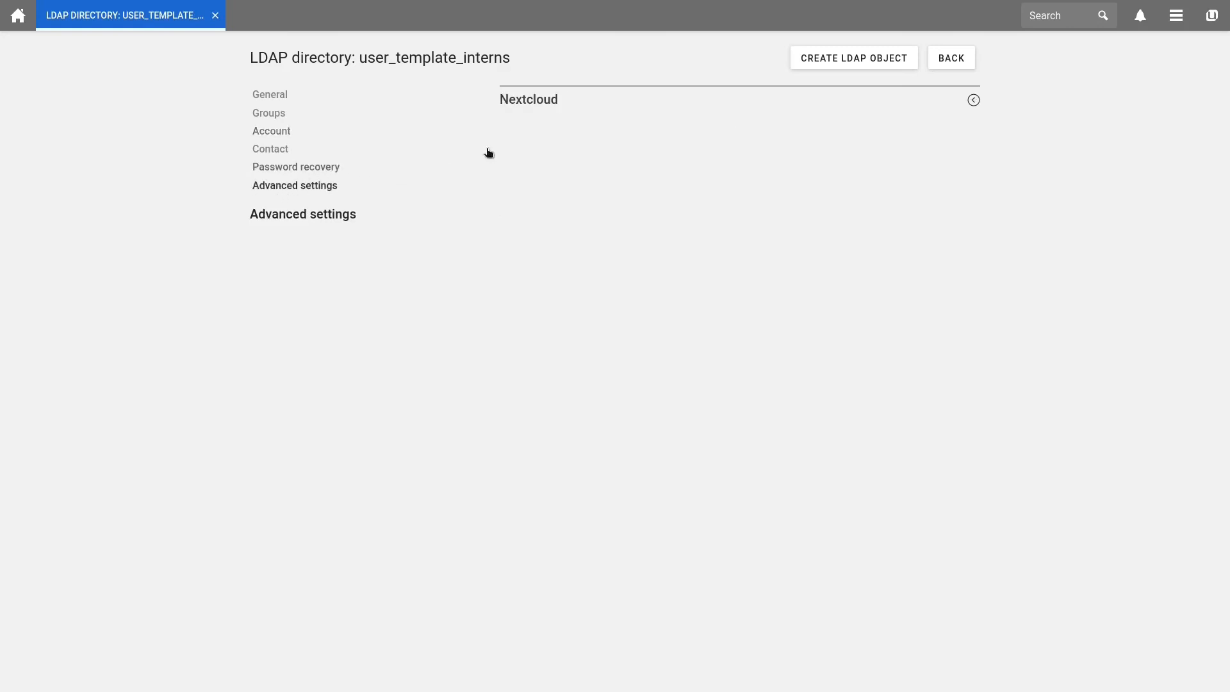
Set the Nextcloud quota to 1GB, create the LDAP object and close the directory module
left_click(972, 100)
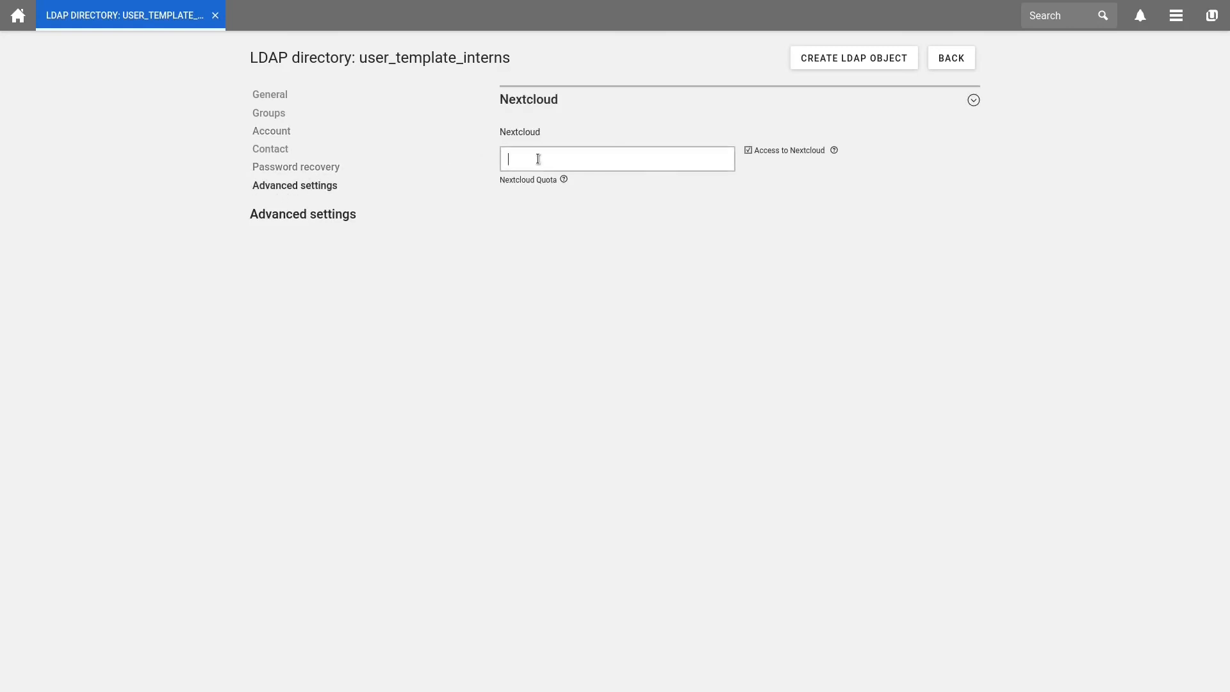
type("1GB")
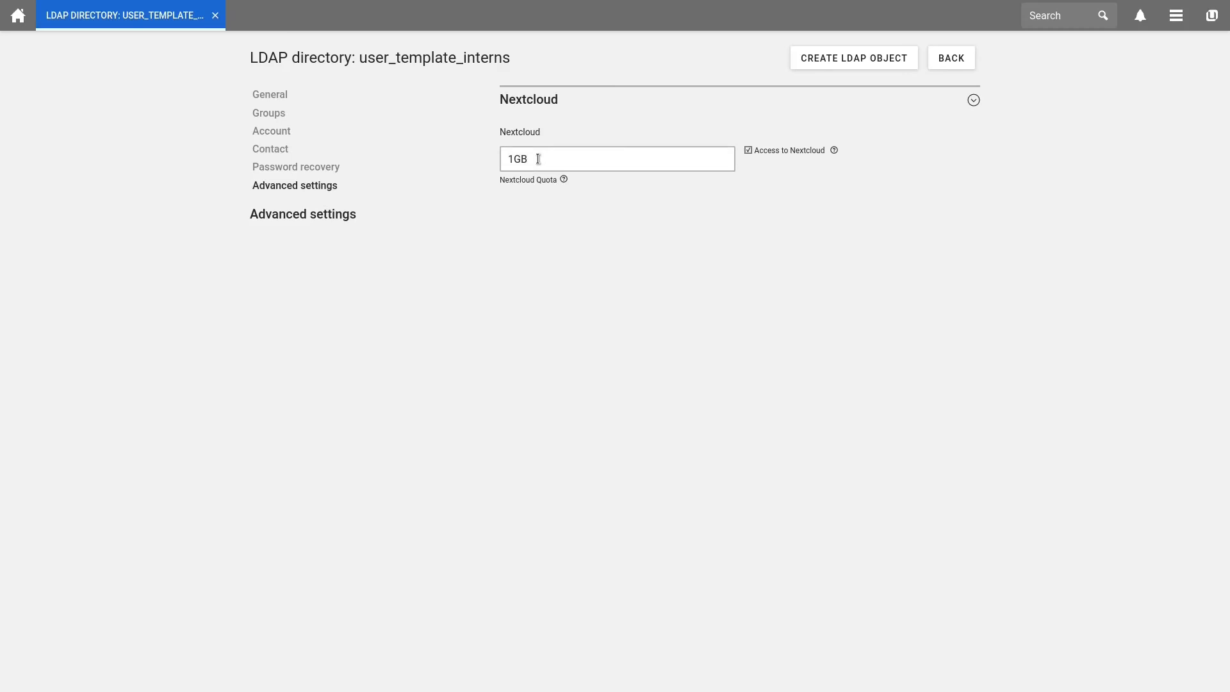
left_click(949, 58)
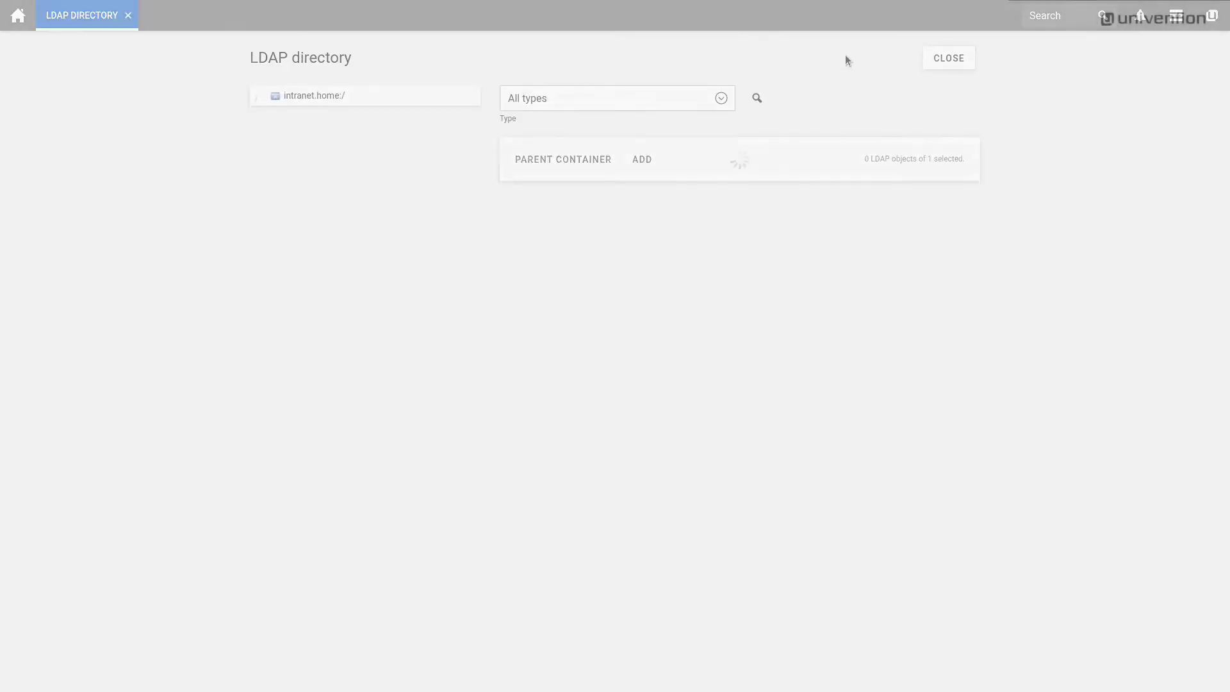
left_click(948, 58)
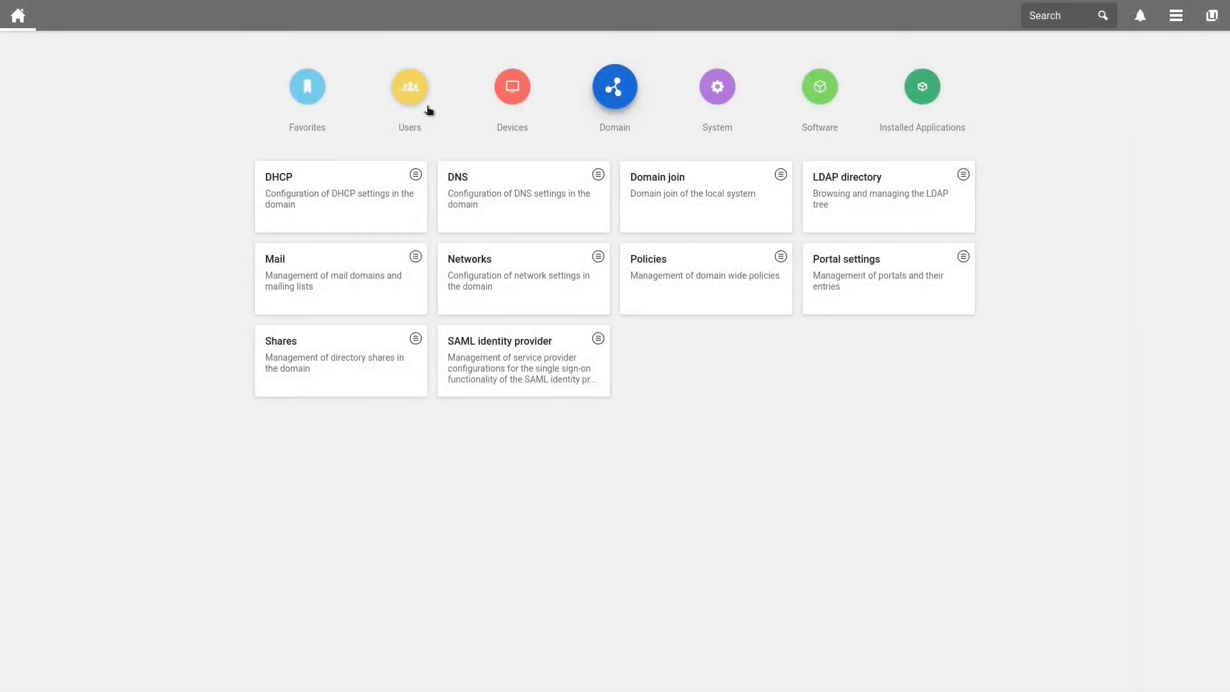
Add a new user based on user_template_interns named Maximilian Mustermann (maxMustermann)
left_click(408, 86)
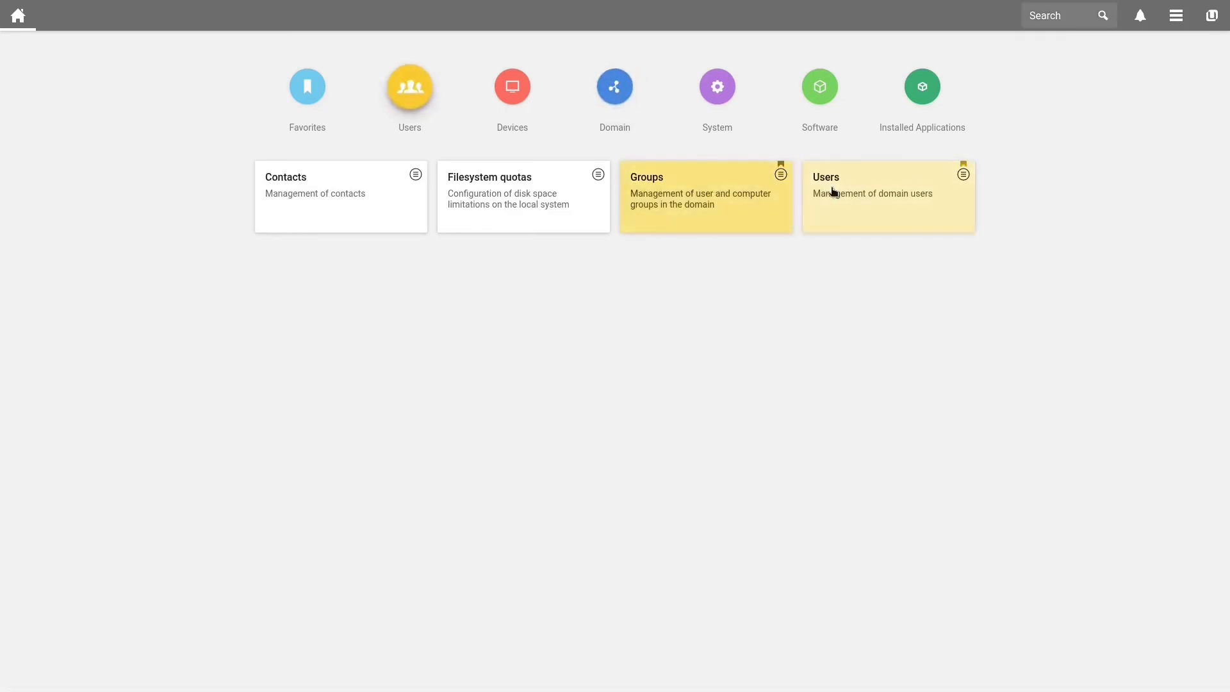
left_click(887, 192)
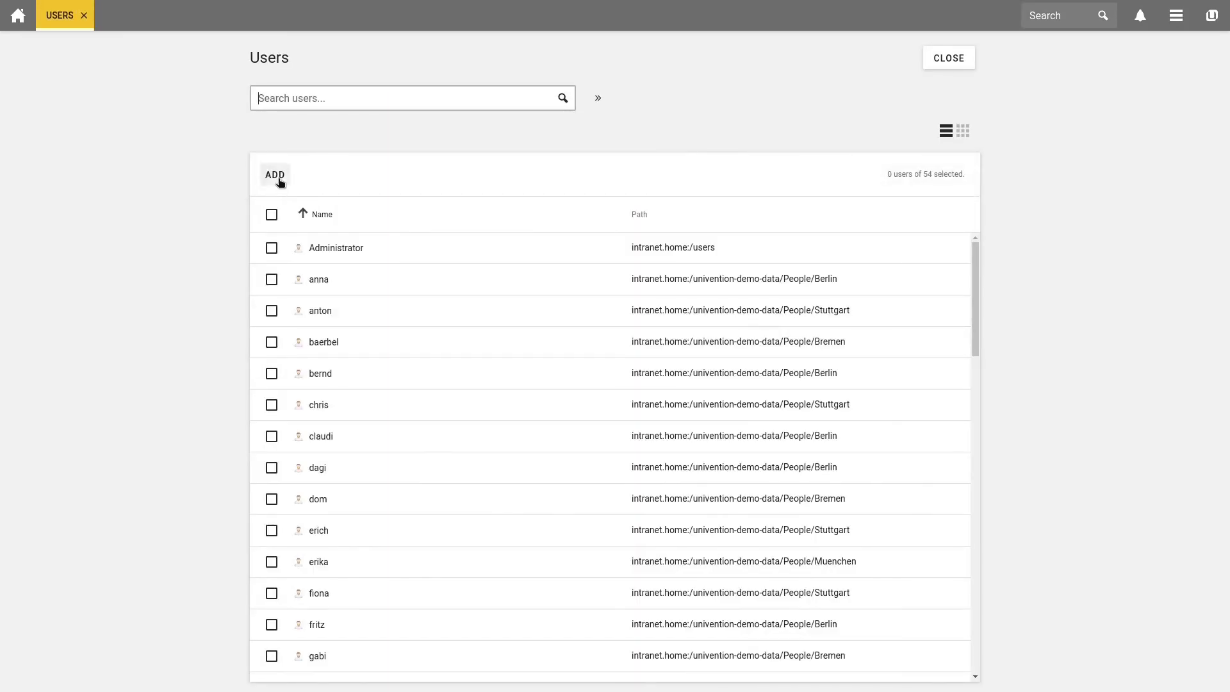
left_click(274, 174)
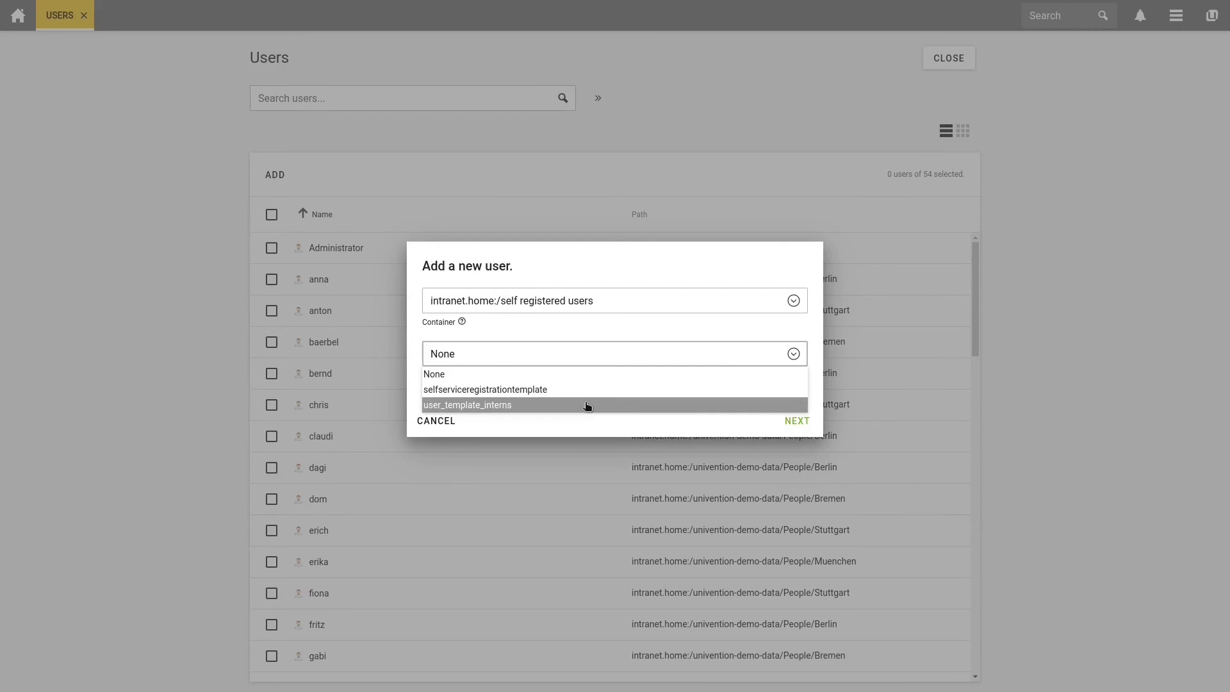
left_click(796, 420)
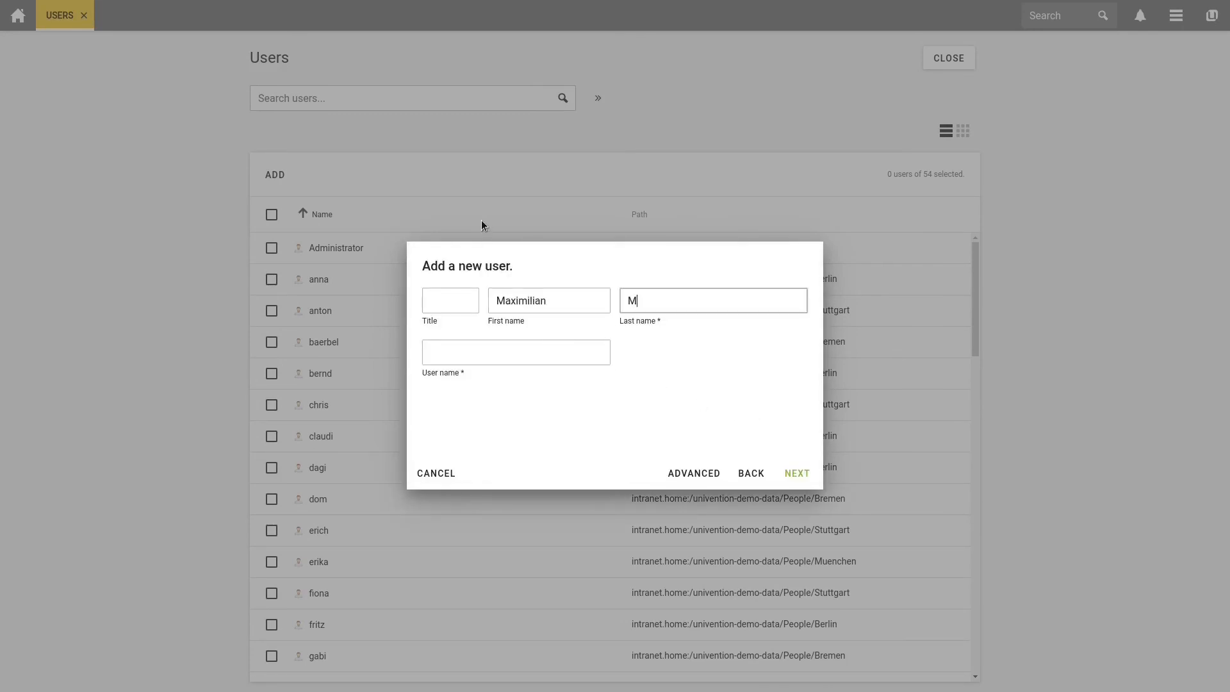
type("ustermann")
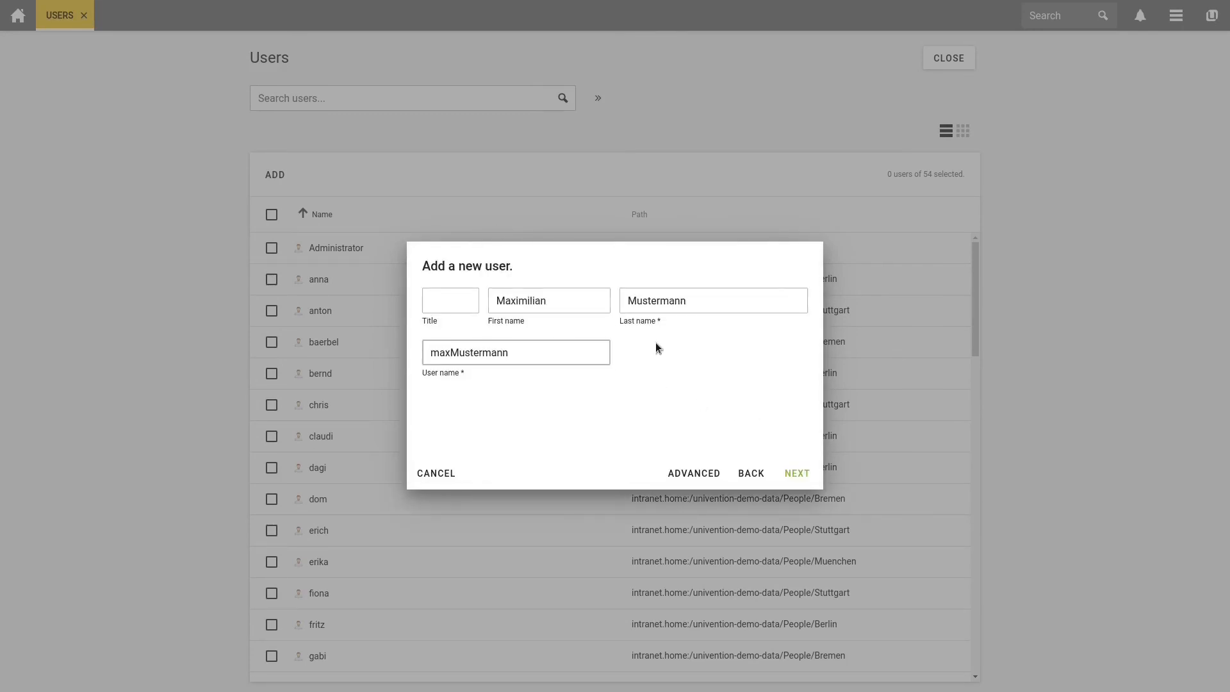
Set the password and create the maxMustermann user account
left_click(795, 472)
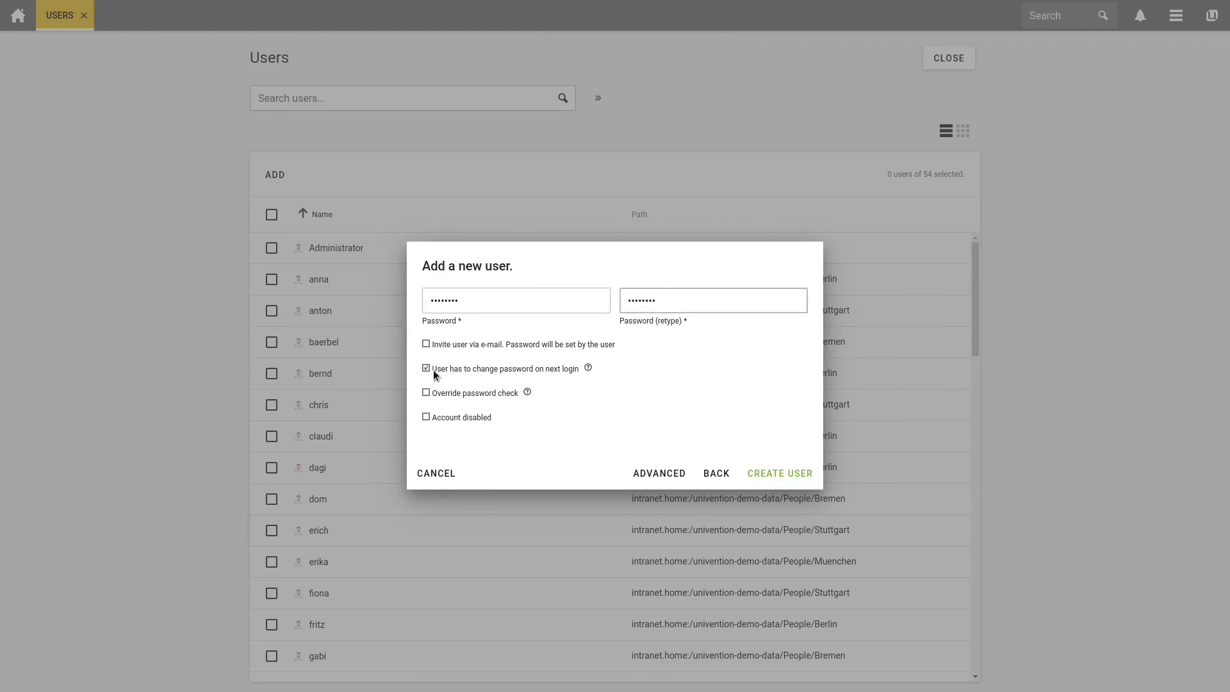
left_click(712, 300)
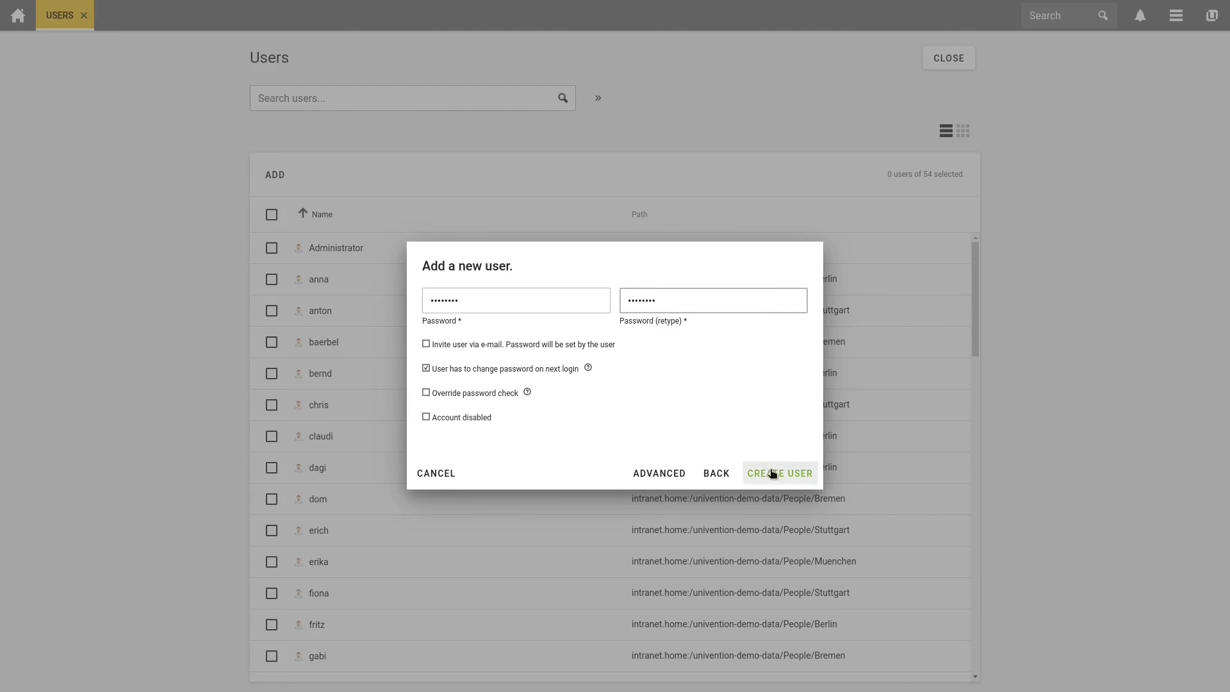
left_click(780, 473)
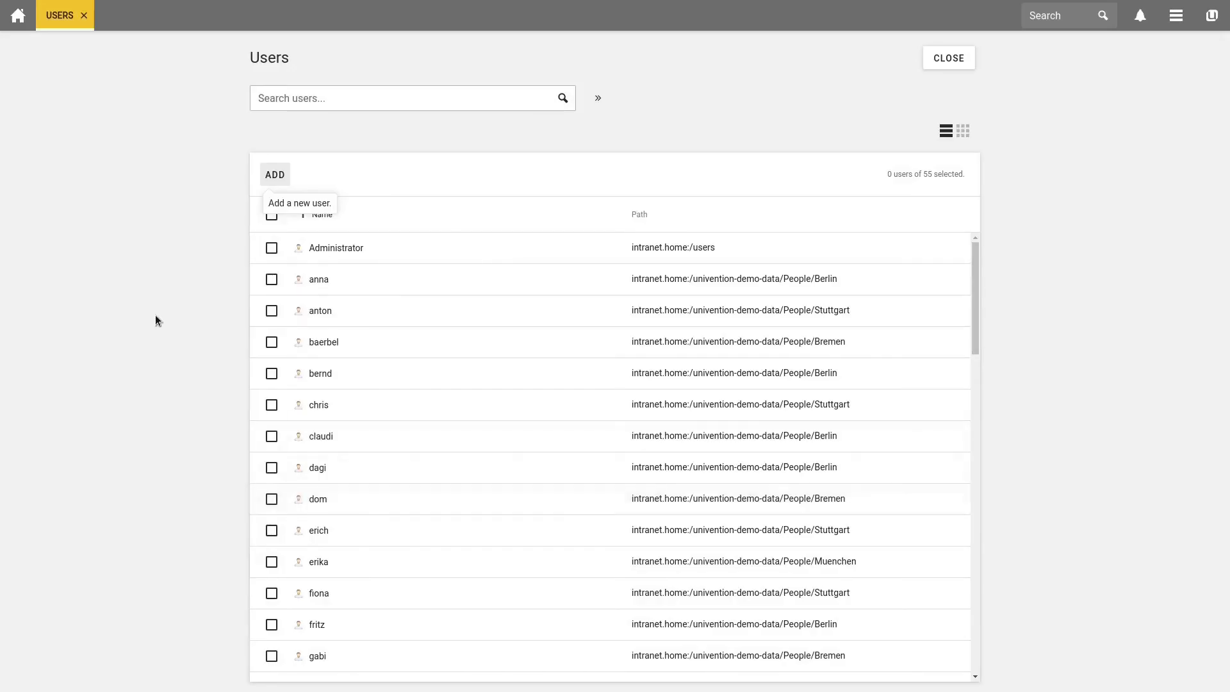
mouse_move(331, 333)
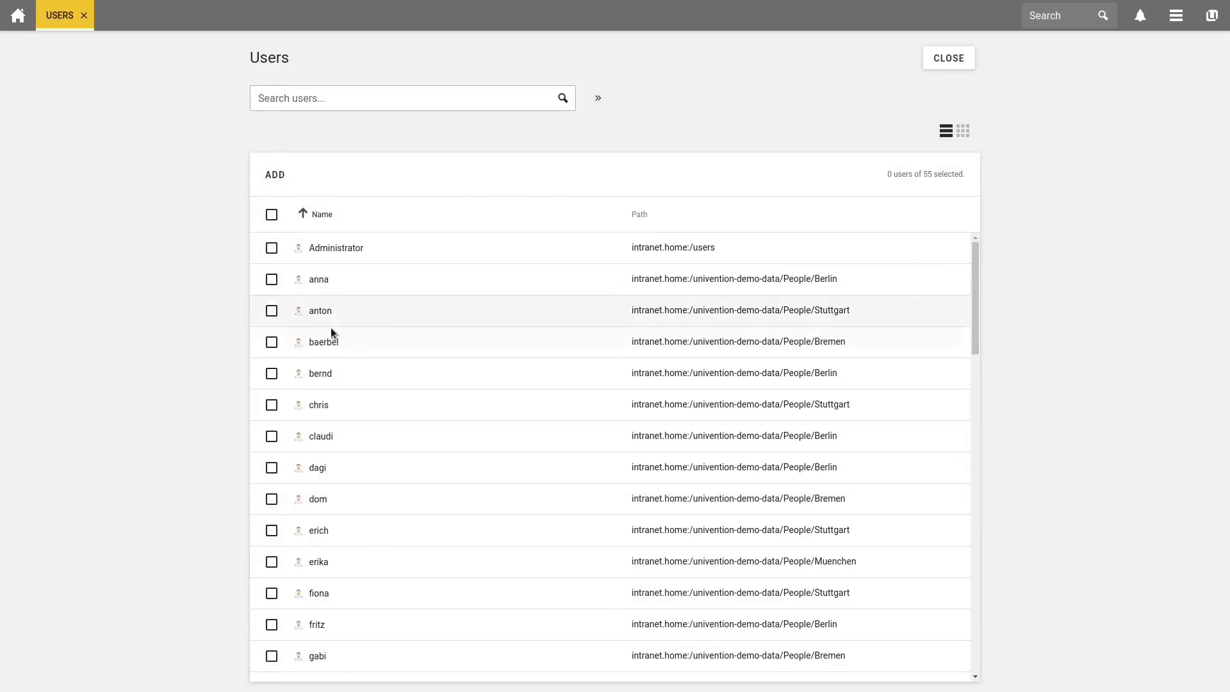
Locate maxMustermann in the Users list and view its account details
scroll("down", 3)
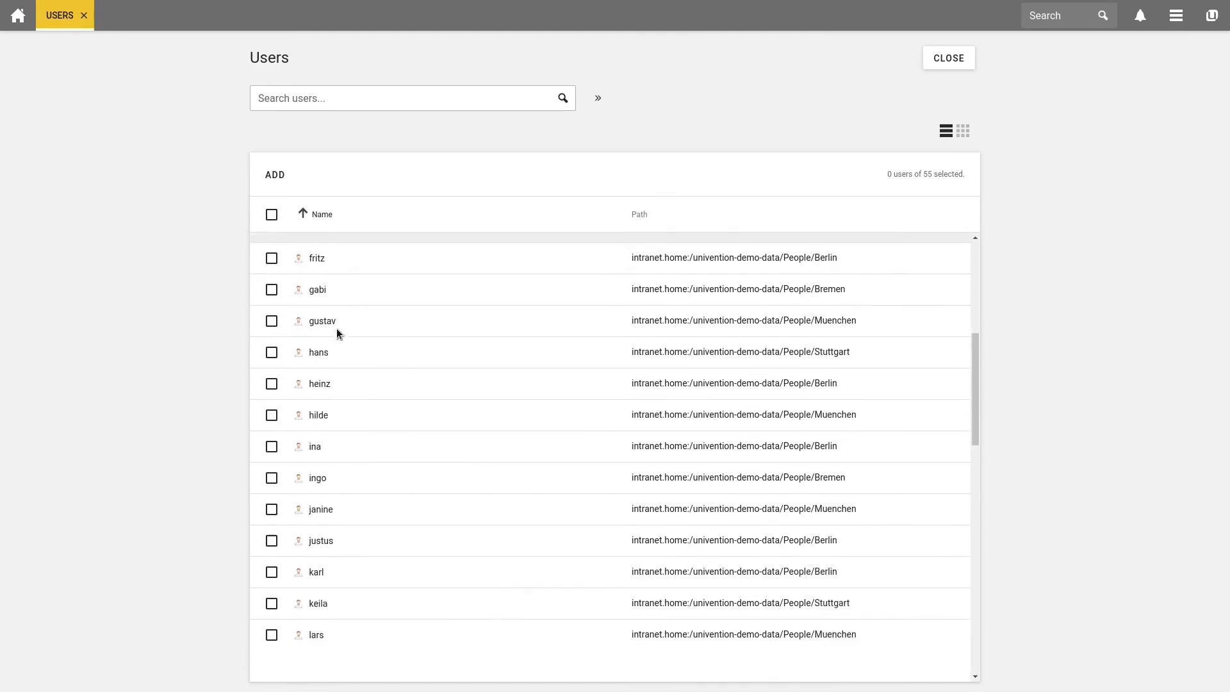
scroll("down", 3)
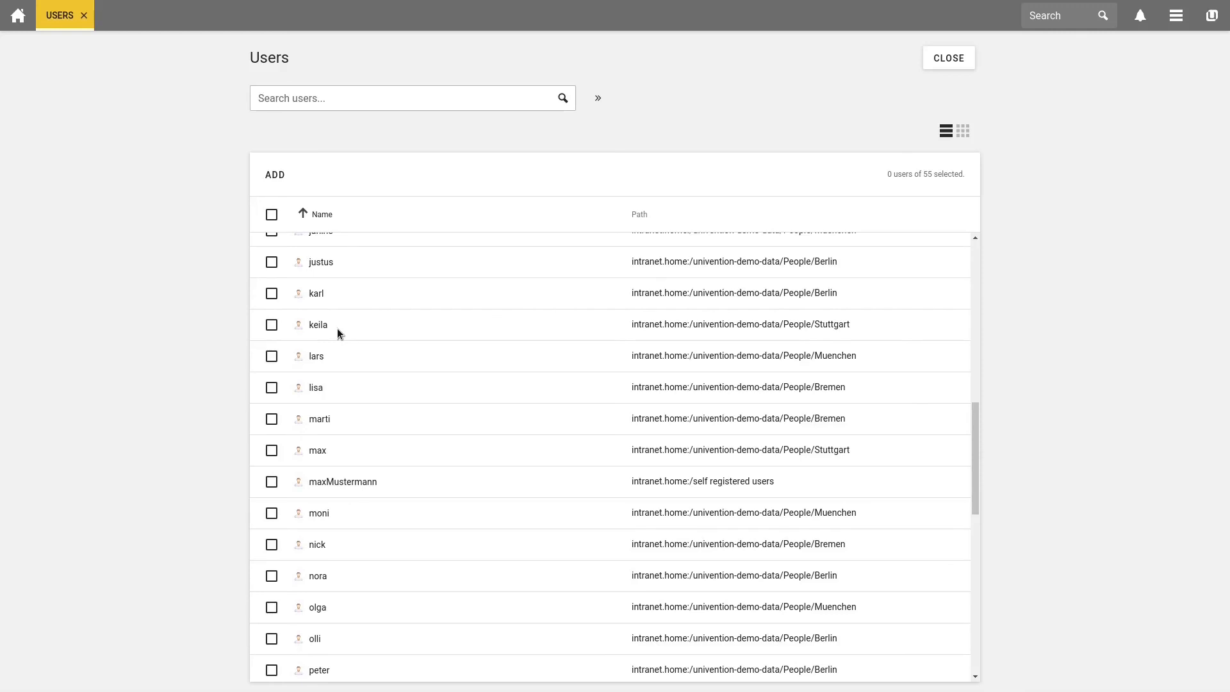
left_click(272, 480)
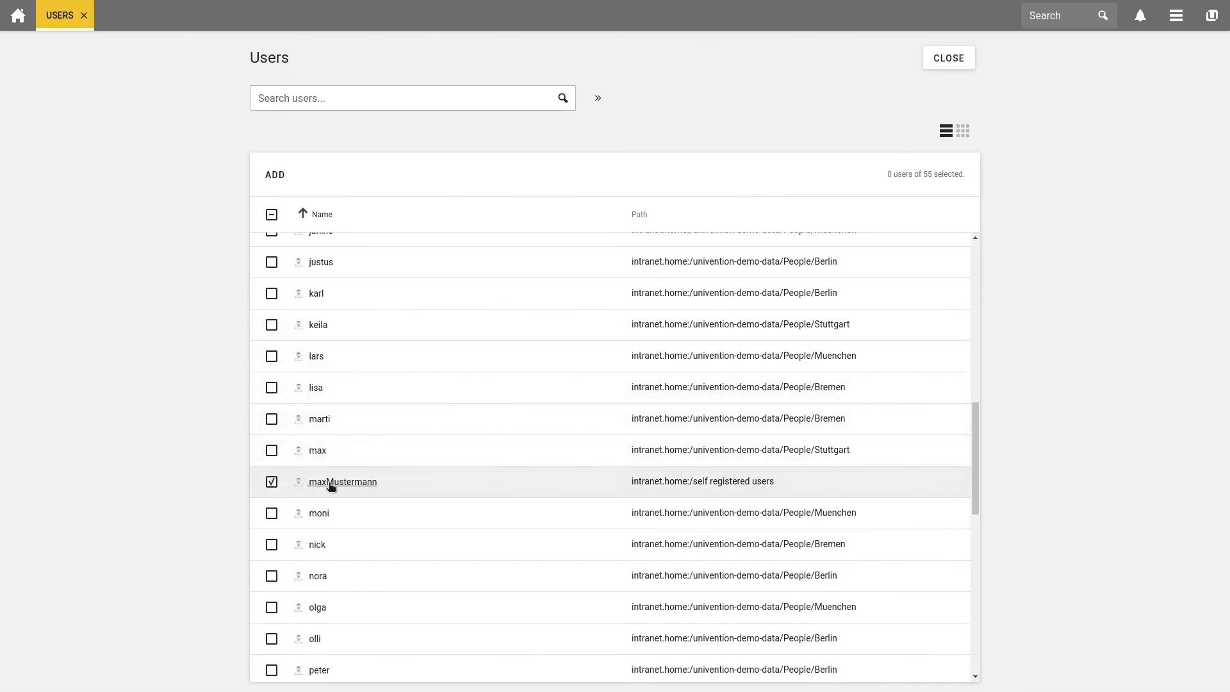
left_click(341, 481)
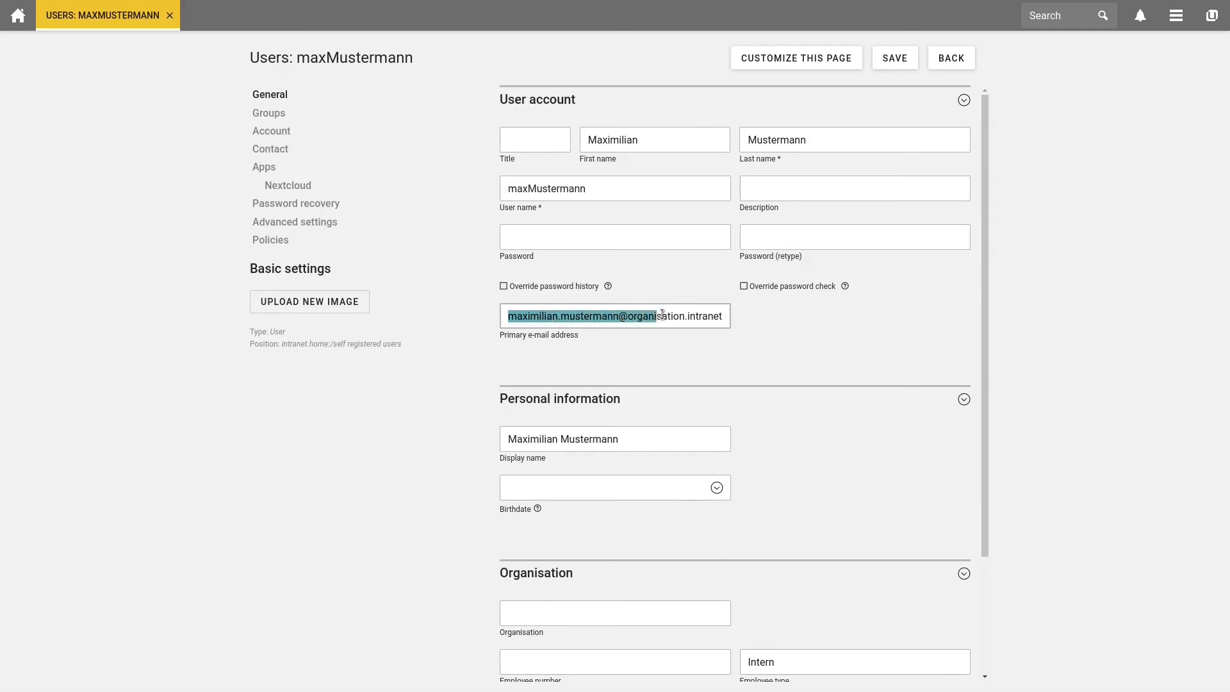
Review the Intern employee type, 1GB Nextcloud quota and inherited group memberships
left_click(748, 328)
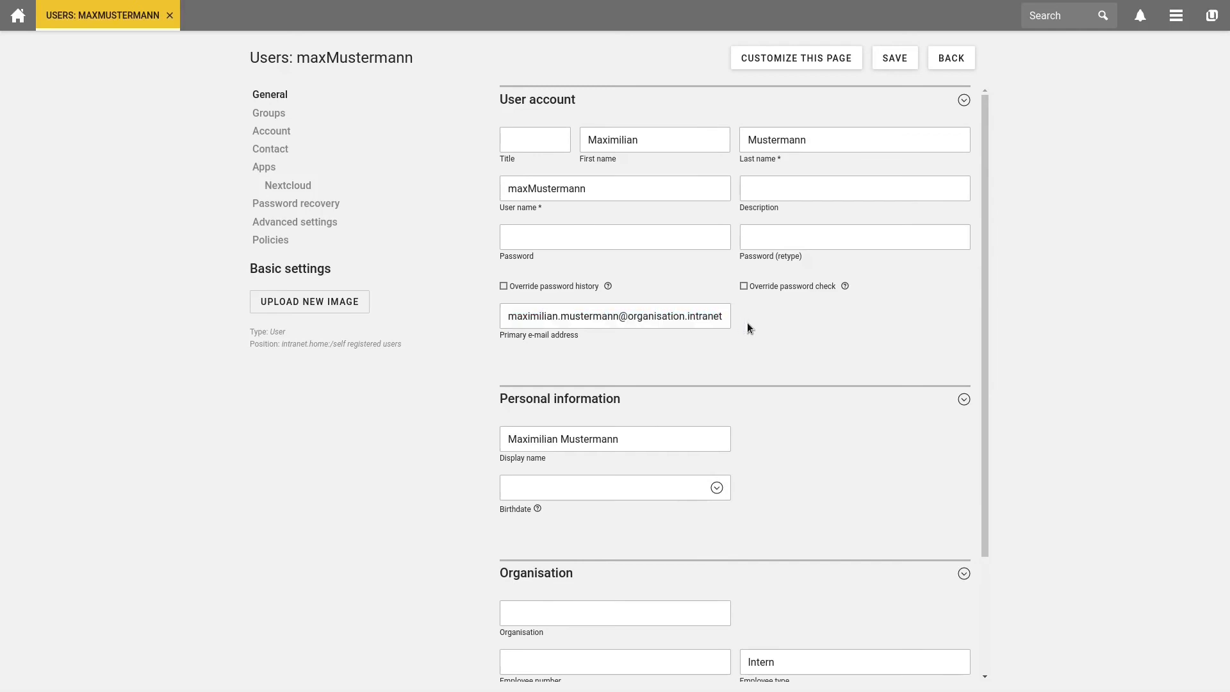
scroll("down", 3)
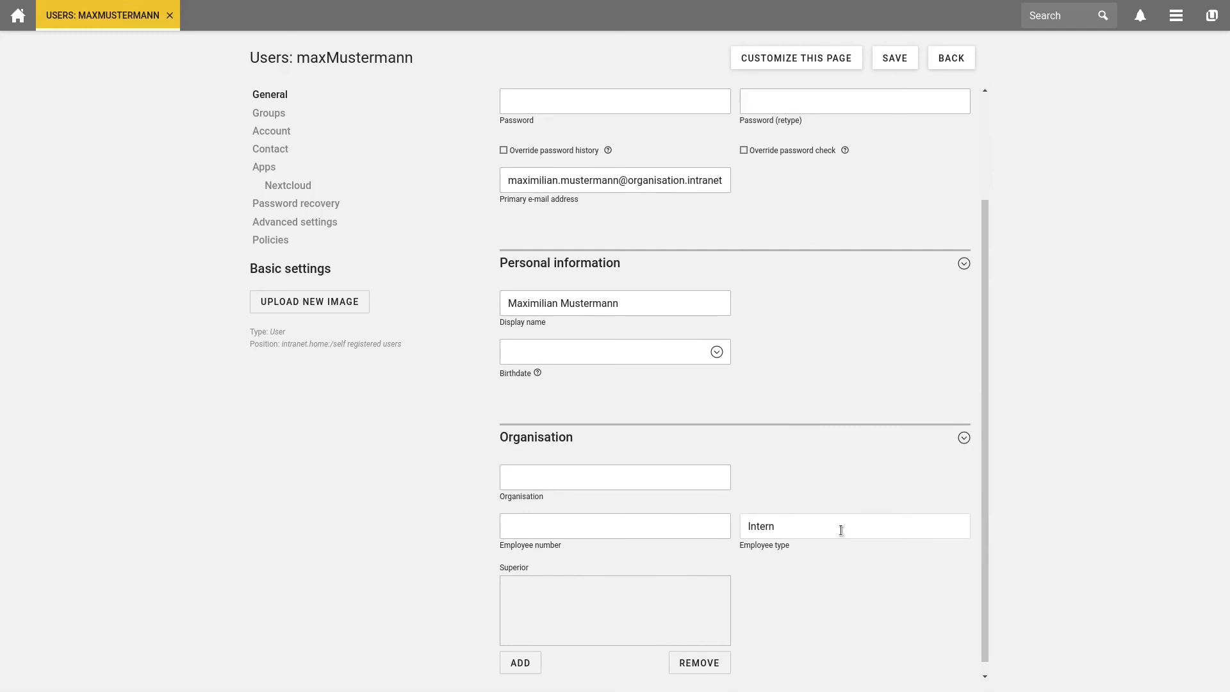
mouse_move(450, 177)
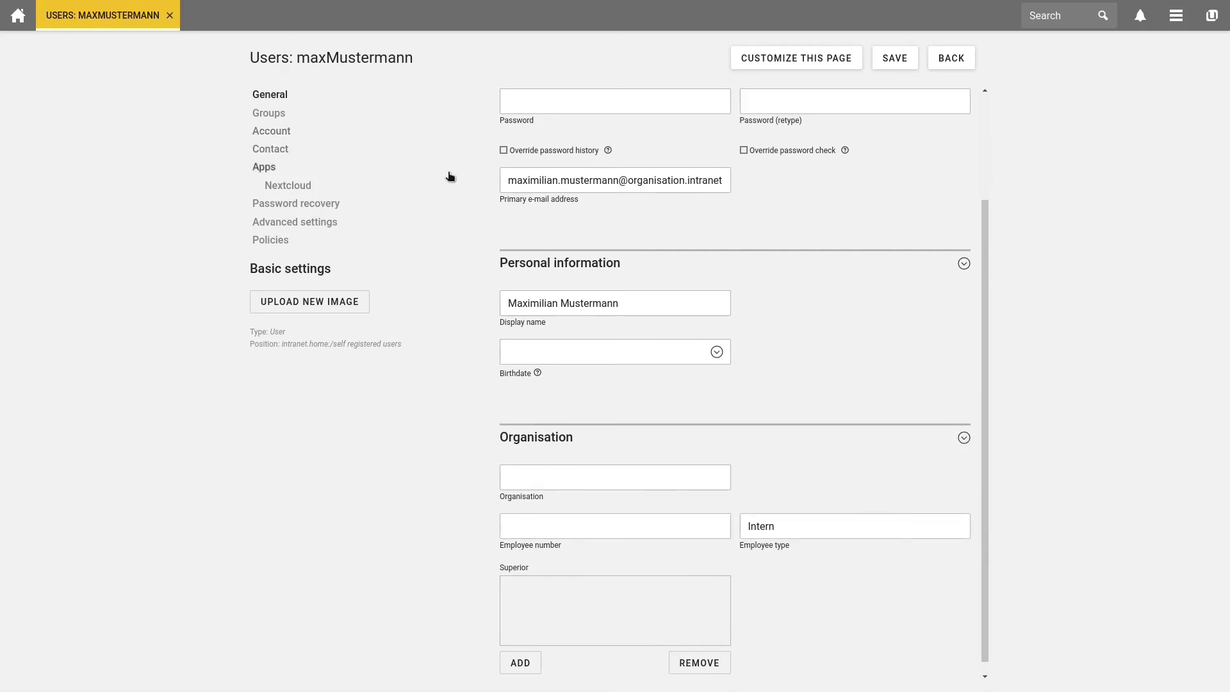
left_click(288, 184)
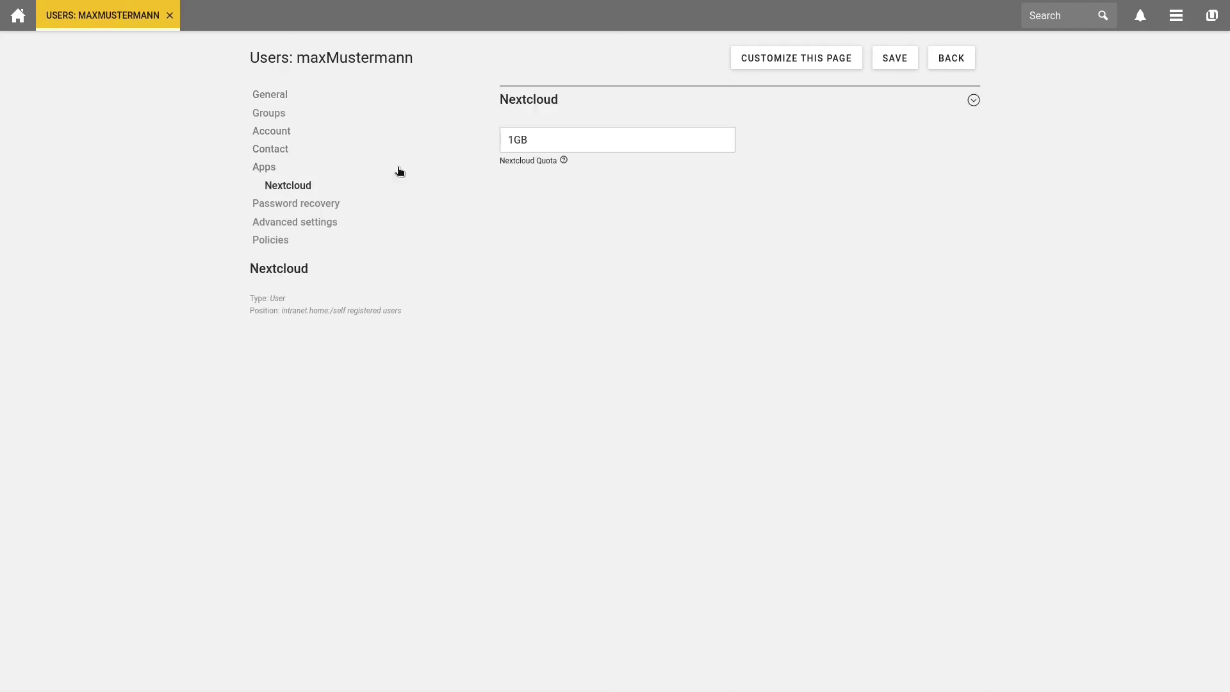
mouse_move(268, 113)
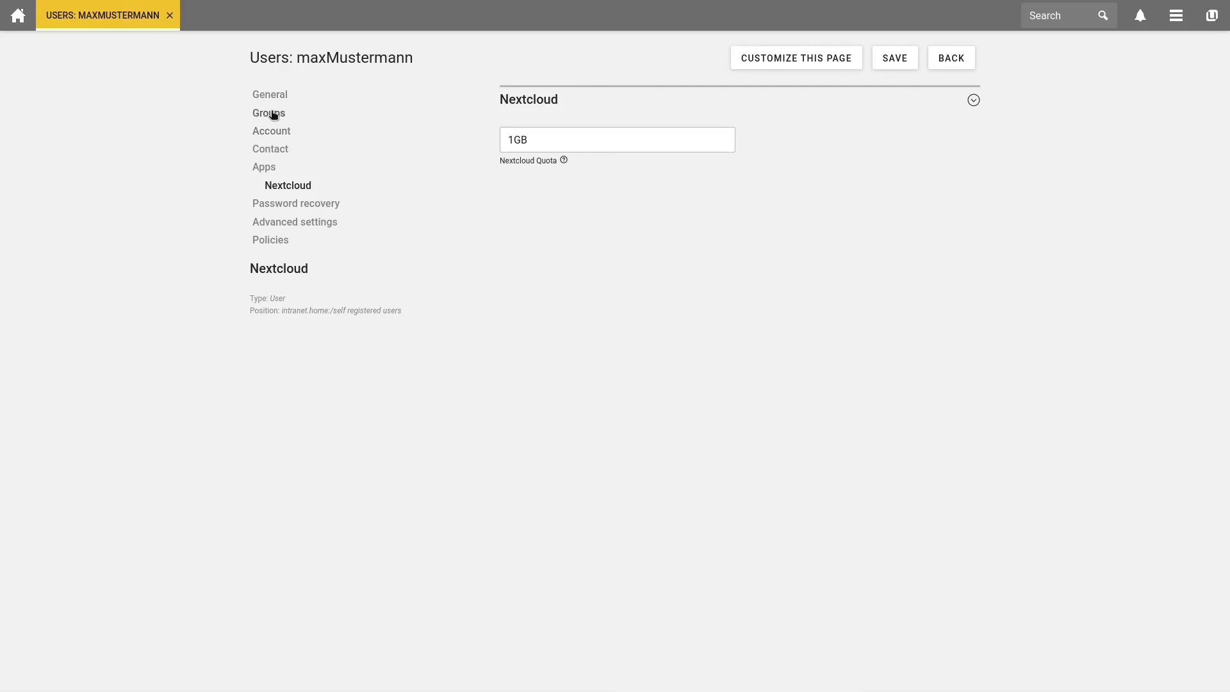
left_click(267, 112)
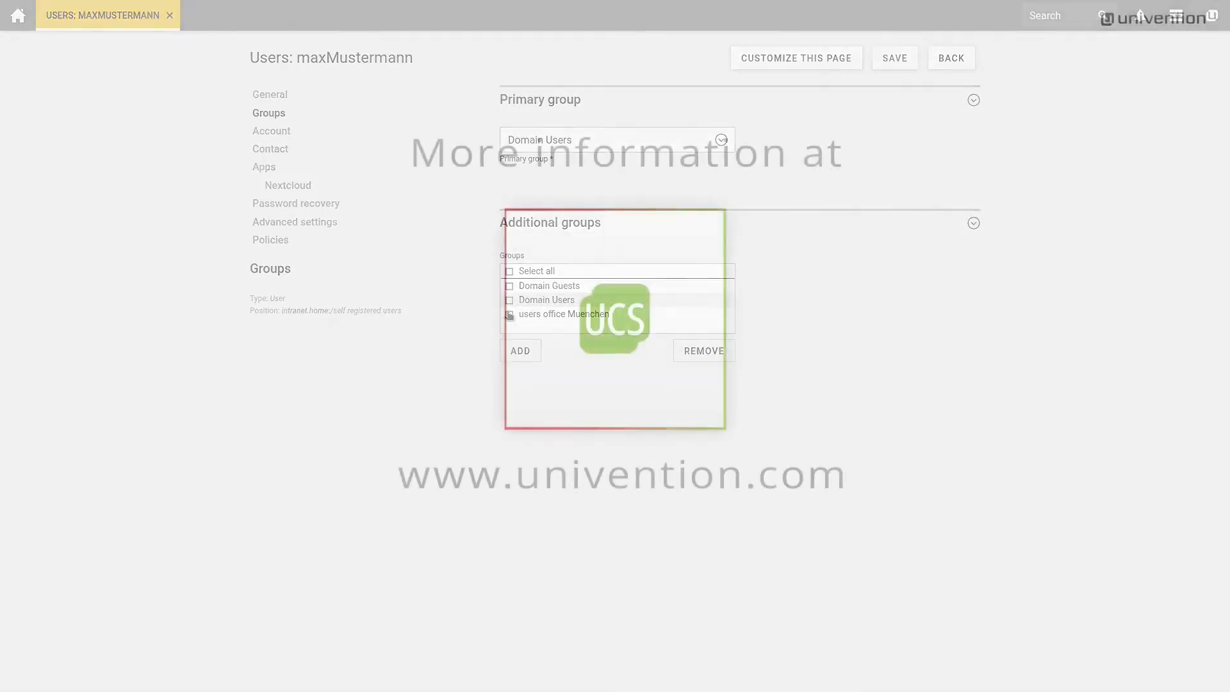